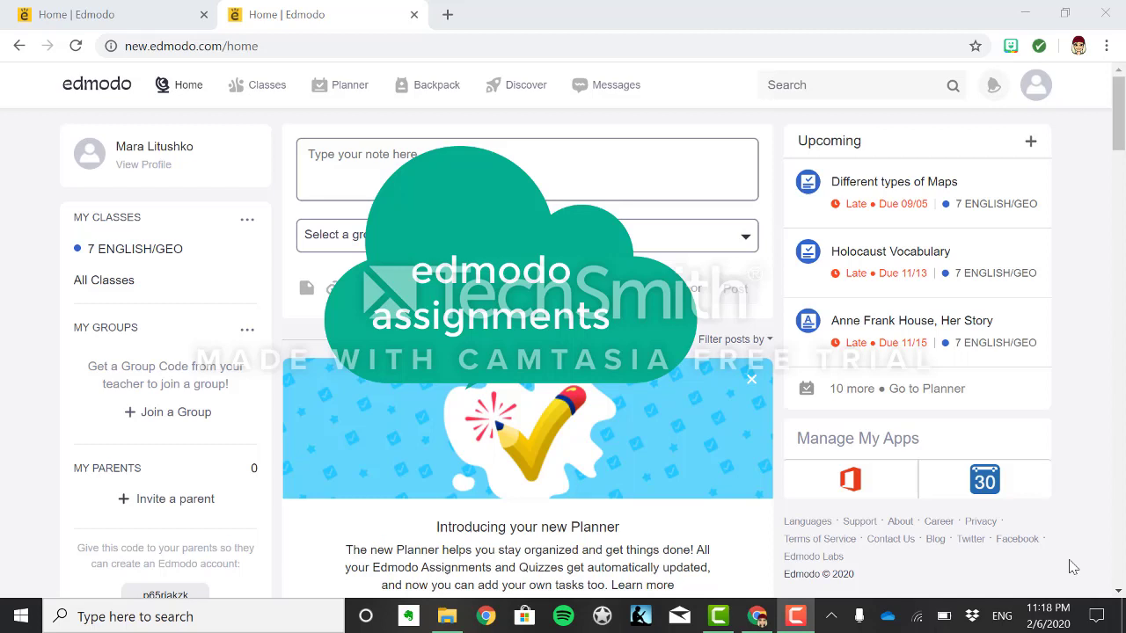
{"action": "mouse_move", "coordinate": [892, 579]}
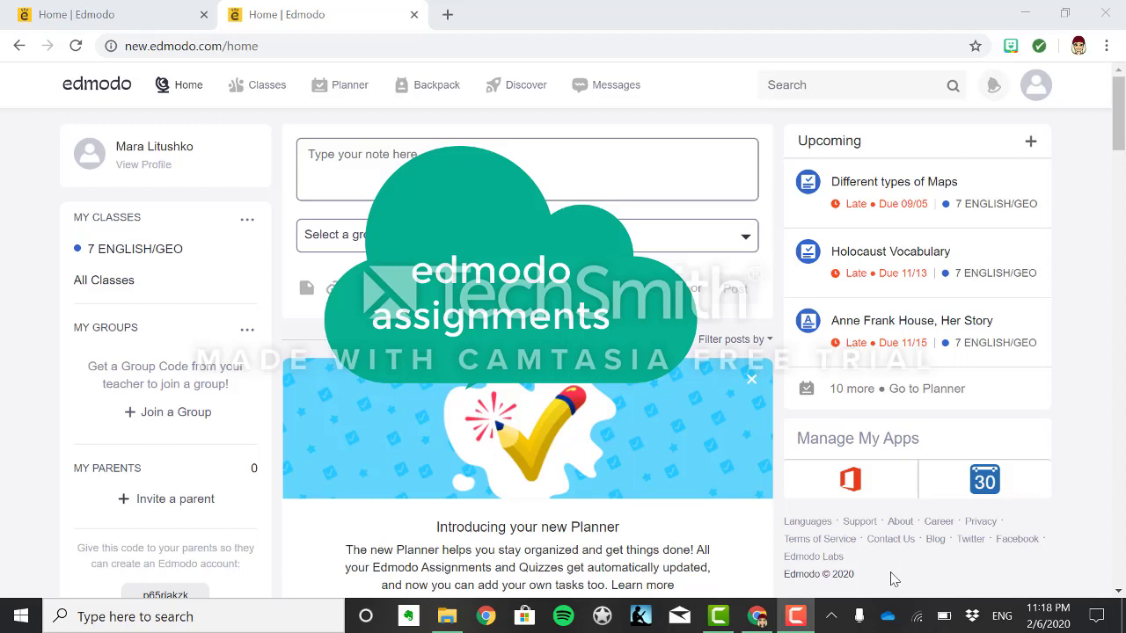
- Scroll the home feed to the FEBRUARY 7 ELA TASK post and read its reading, vocabulary and questions
{"action": "left_click", "coordinate": [526, 169]}
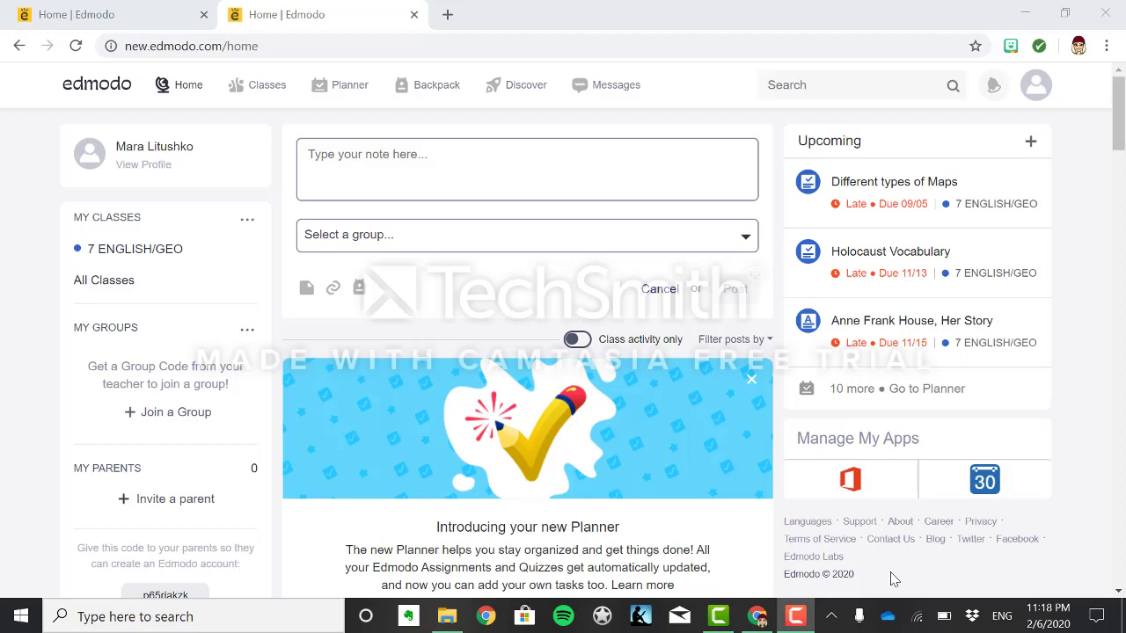
{"action": "mouse_move", "coordinate": [719, 465]}
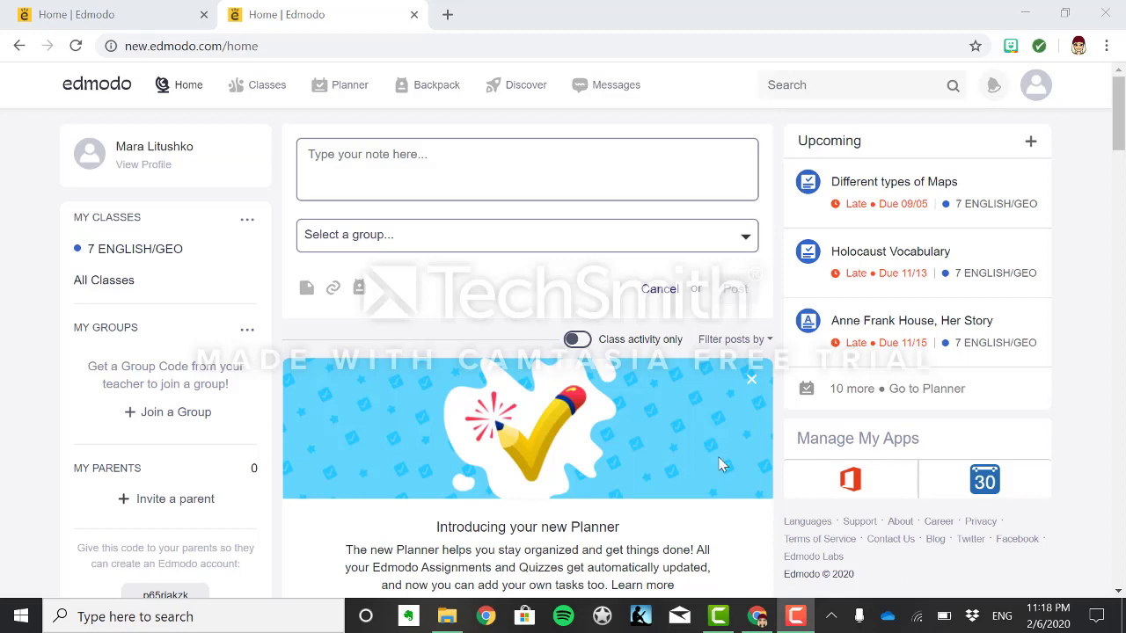
{"action": "scroll", "scroll_direction": "down", "scroll_amount": 3}
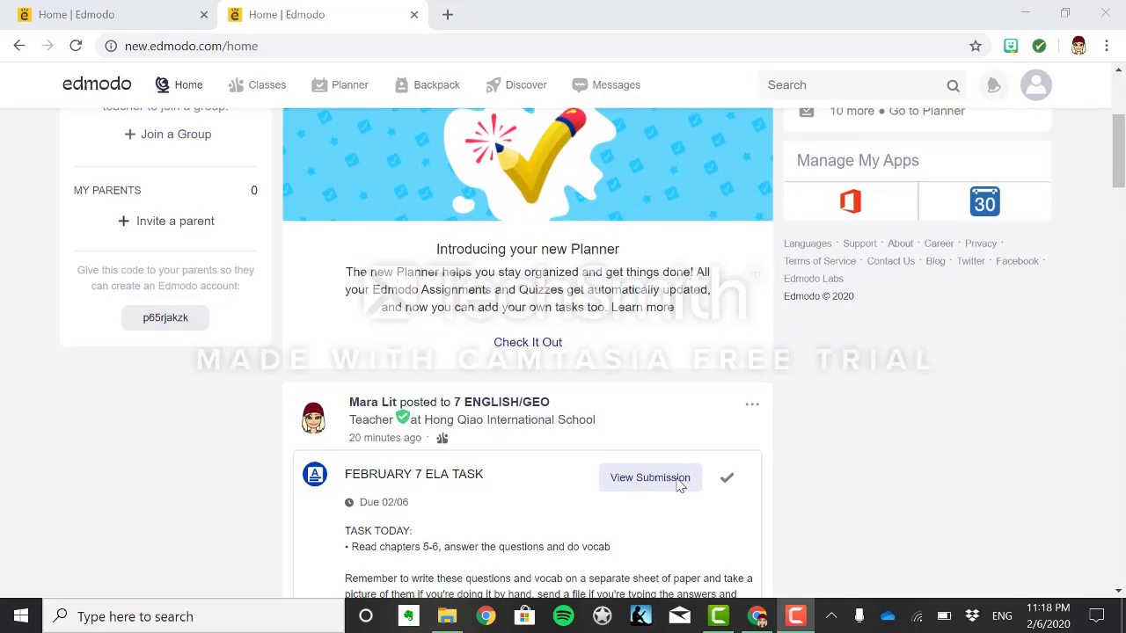
{"action": "scroll", "scroll_direction": "down", "scroll_amount": 3}
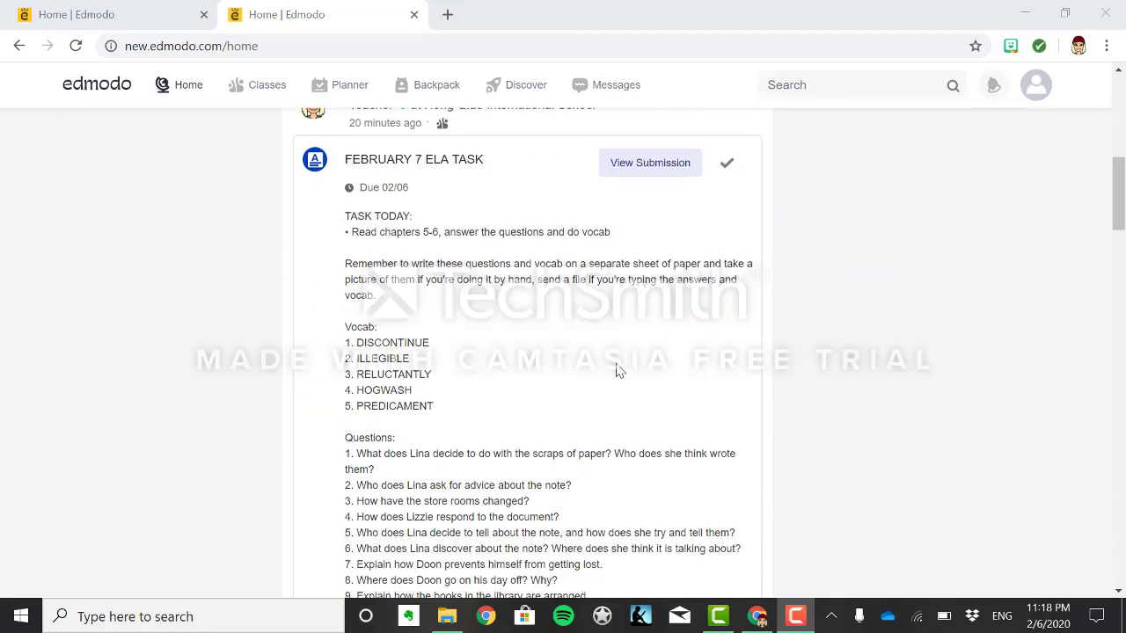
{"action": "scroll", "scroll_direction": "down", "scroll_amount": 3}
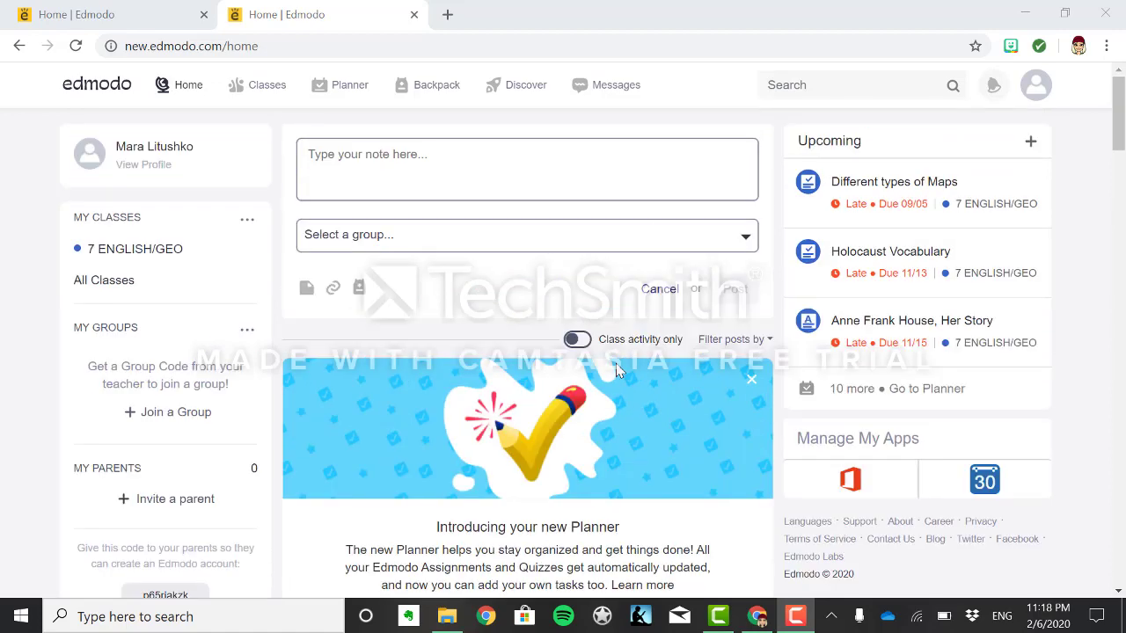
{"action": "mouse_move", "coordinate": [286, 201]}
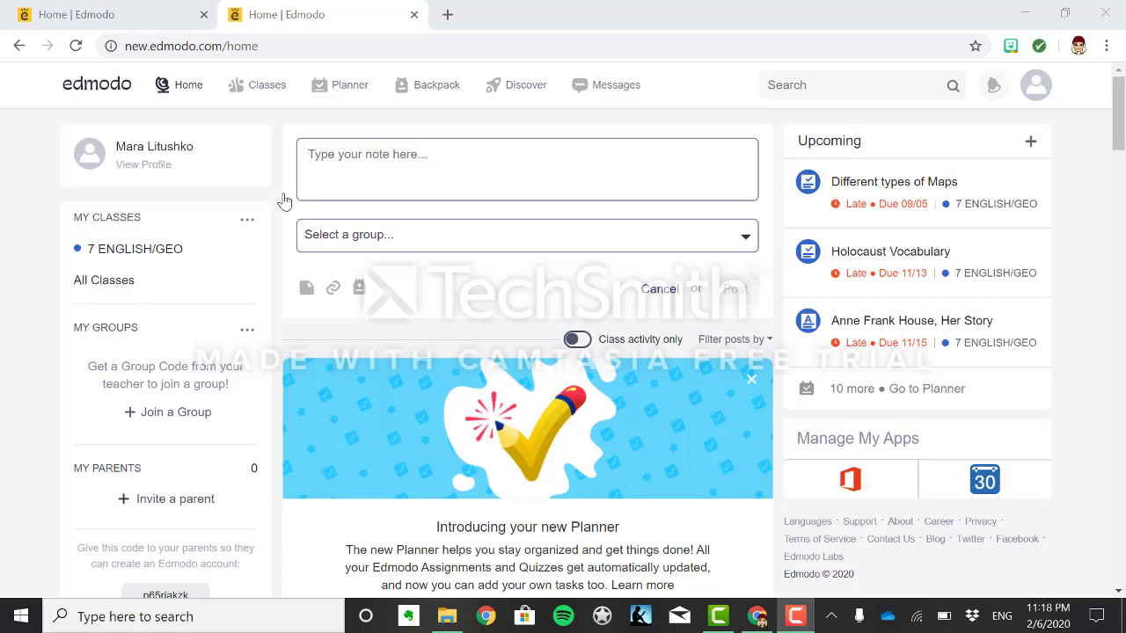
{"action": "mouse_move", "coordinate": [304, 18]}
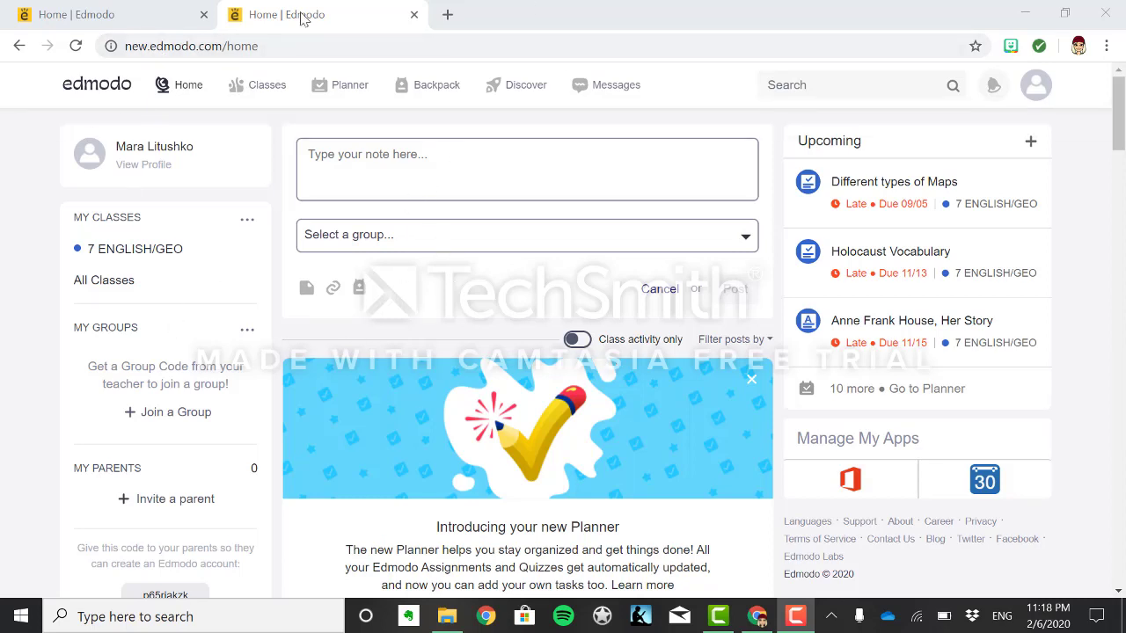
{"action": "mouse_move", "coordinate": [158, 183]}
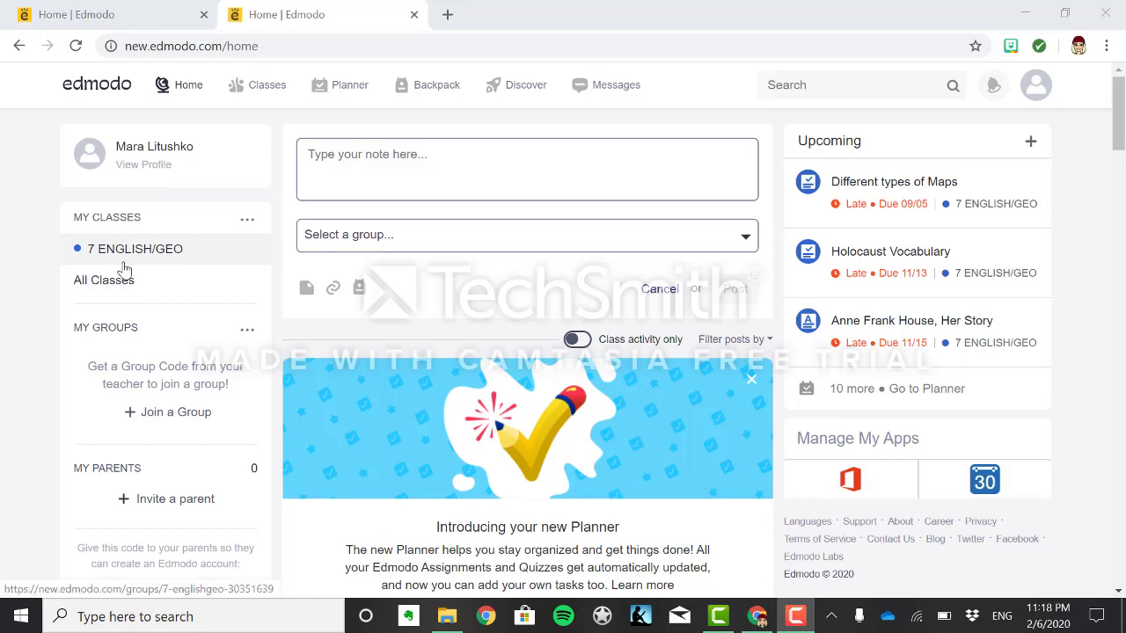
{"action": "mouse_move", "coordinate": [456, 375]}
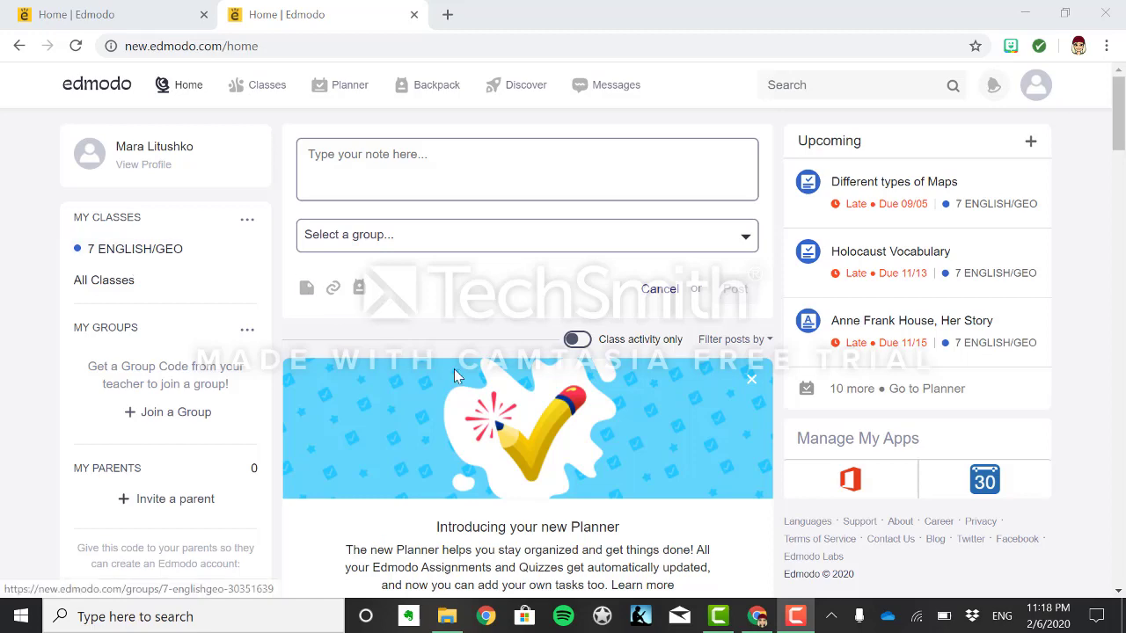
{"action": "scroll", "scroll_direction": "down", "scroll_amount": 3}
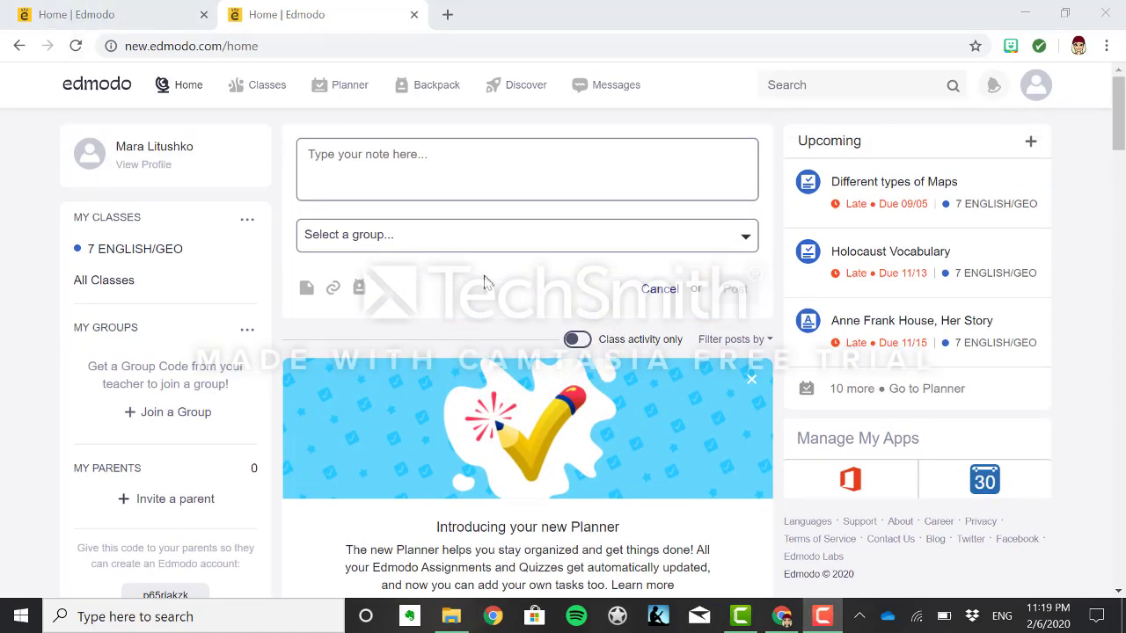
{"action": "mouse_move", "coordinate": [76, 45]}
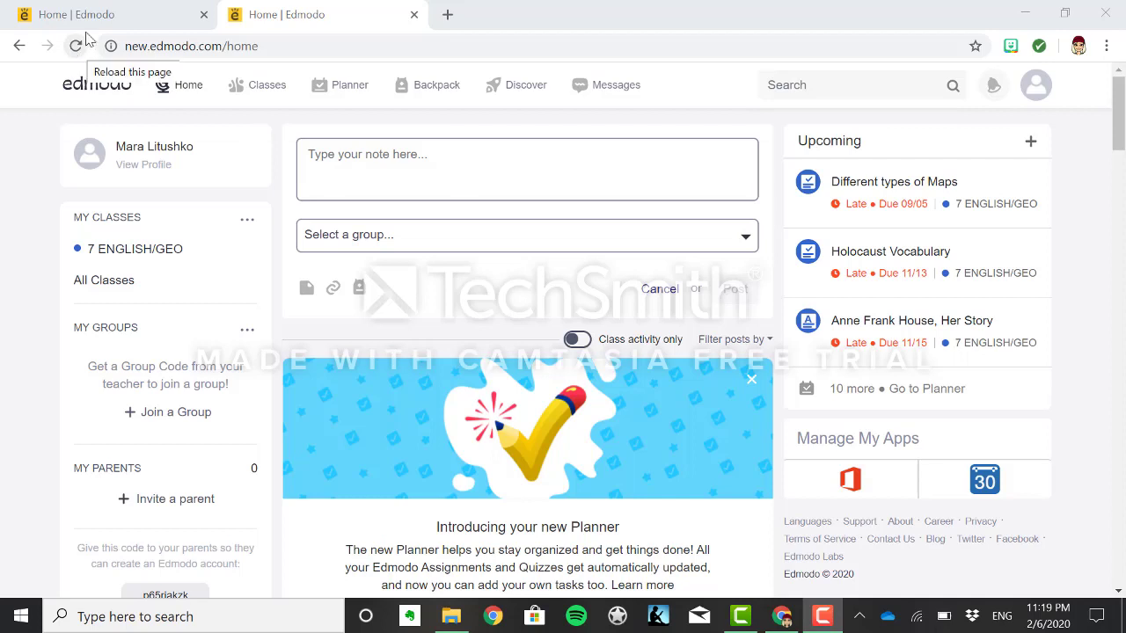
{"action": "mouse_move", "coordinate": [457, 389]}
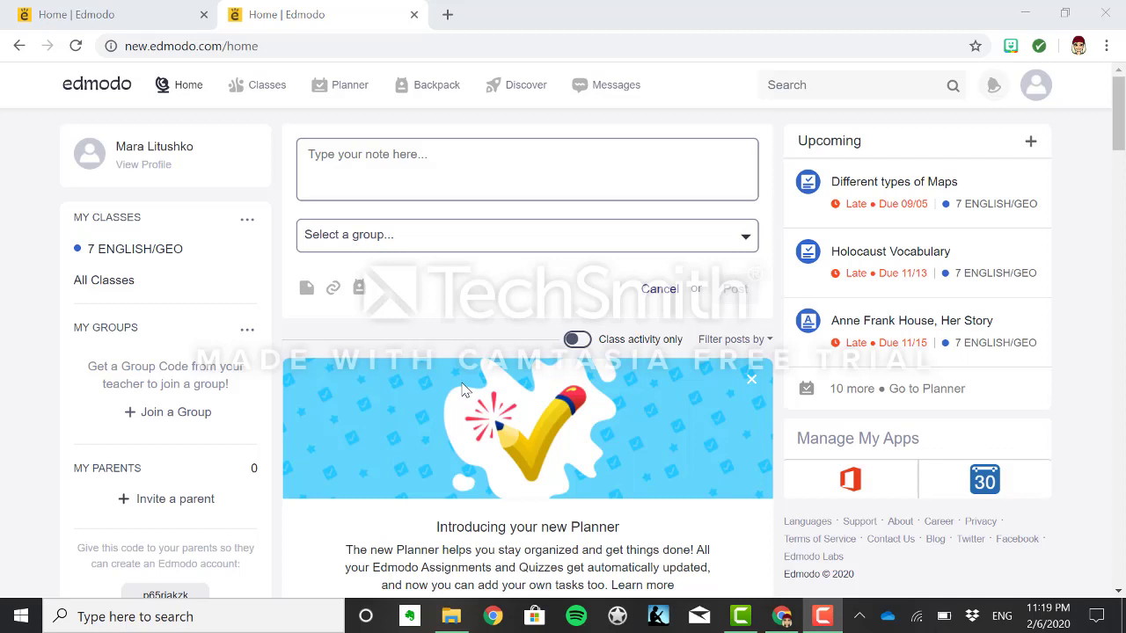
{"action": "mouse_move", "coordinate": [871, 344]}
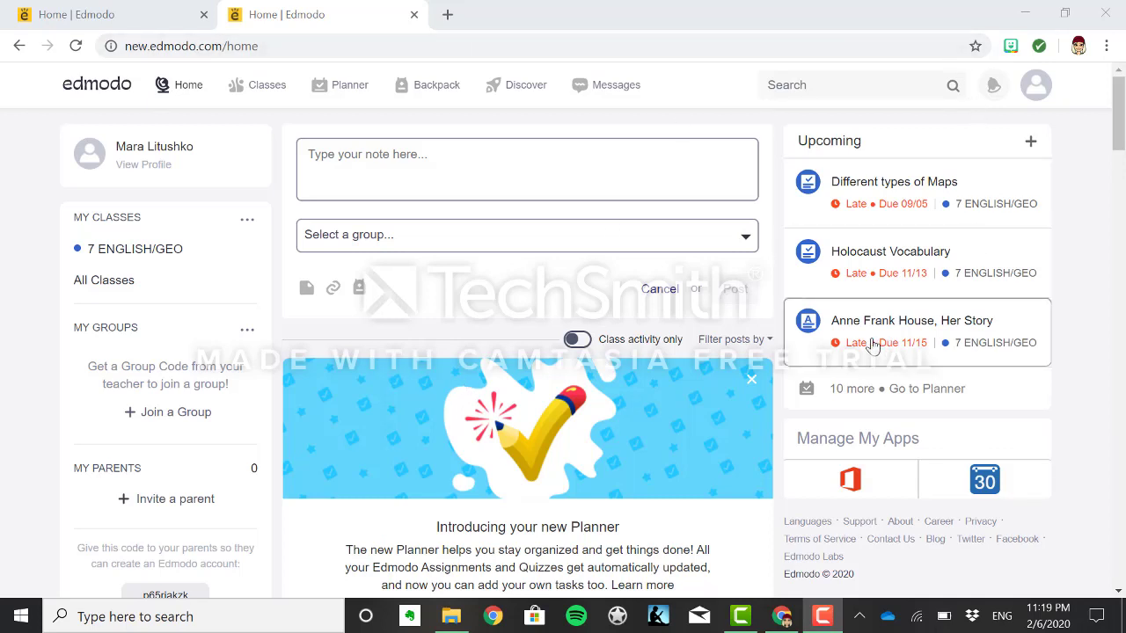
{"action": "mouse_move", "coordinate": [964, 198]}
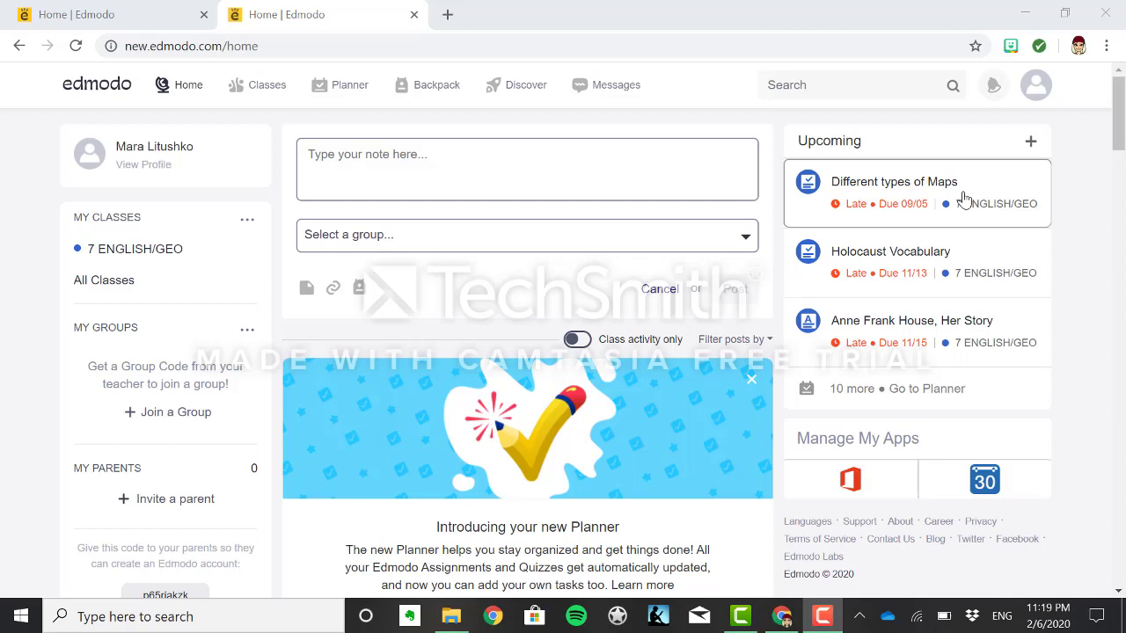
{"action": "mouse_move", "coordinate": [967, 320]}
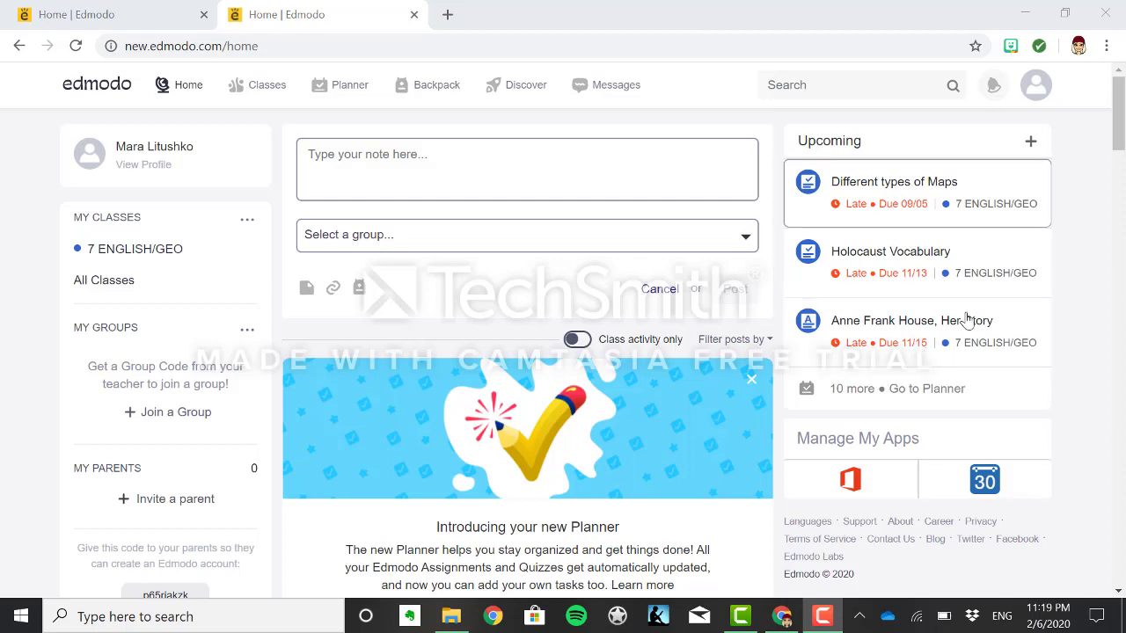
{"action": "mouse_move", "coordinate": [662, 386]}
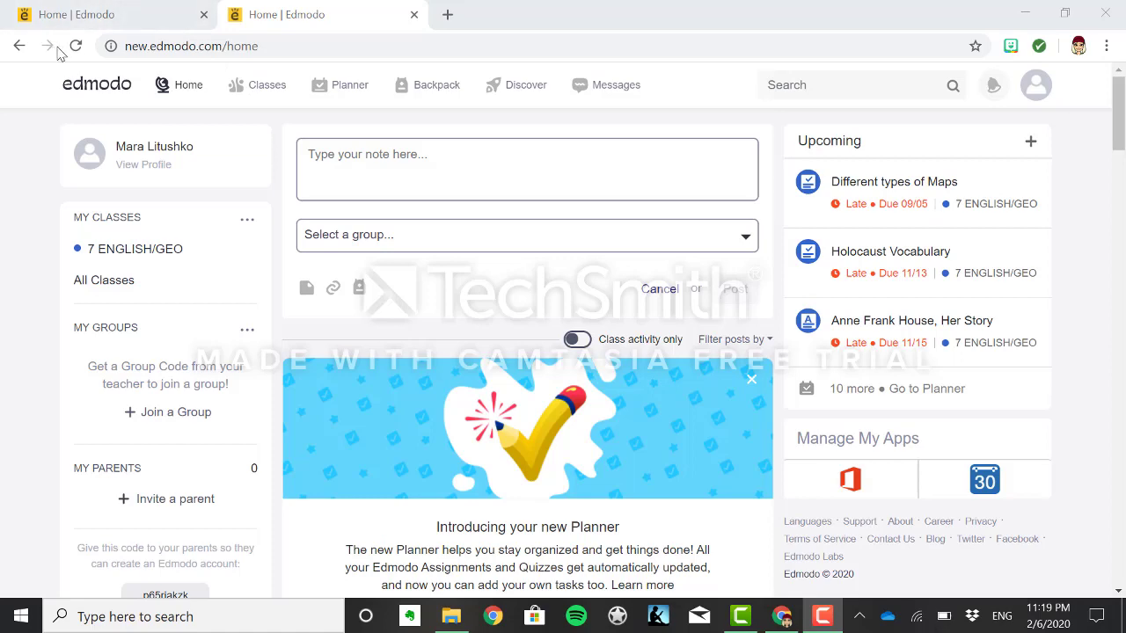
{"action": "scroll", "scroll_direction": "down", "scroll_amount": 3}
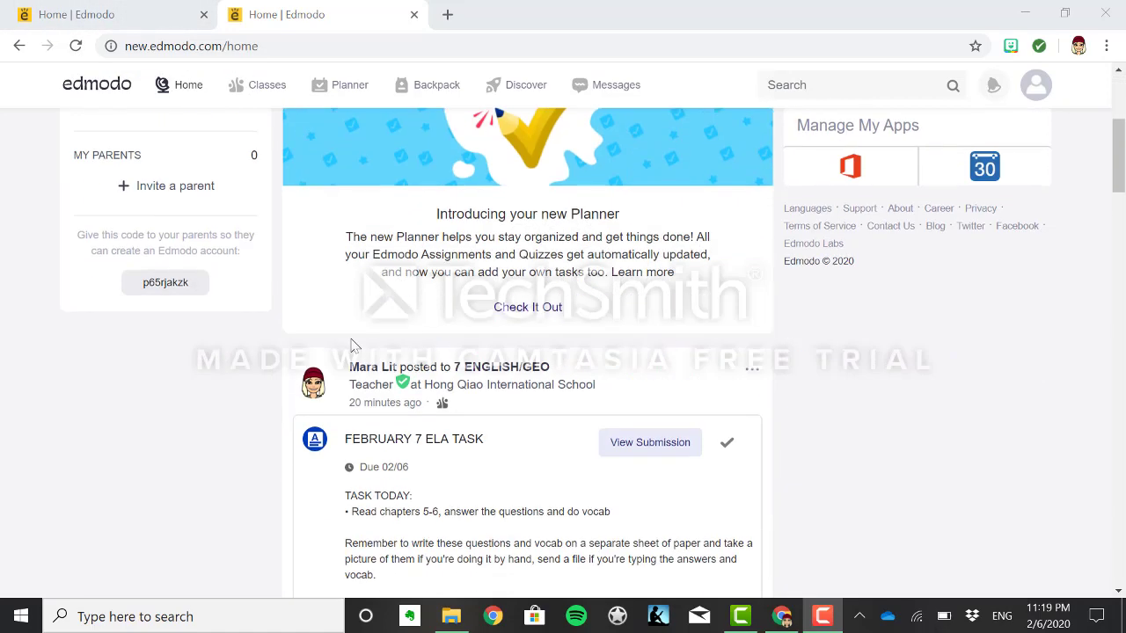
{"action": "scroll", "scroll_direction": "down", "scroll_amount": 3}
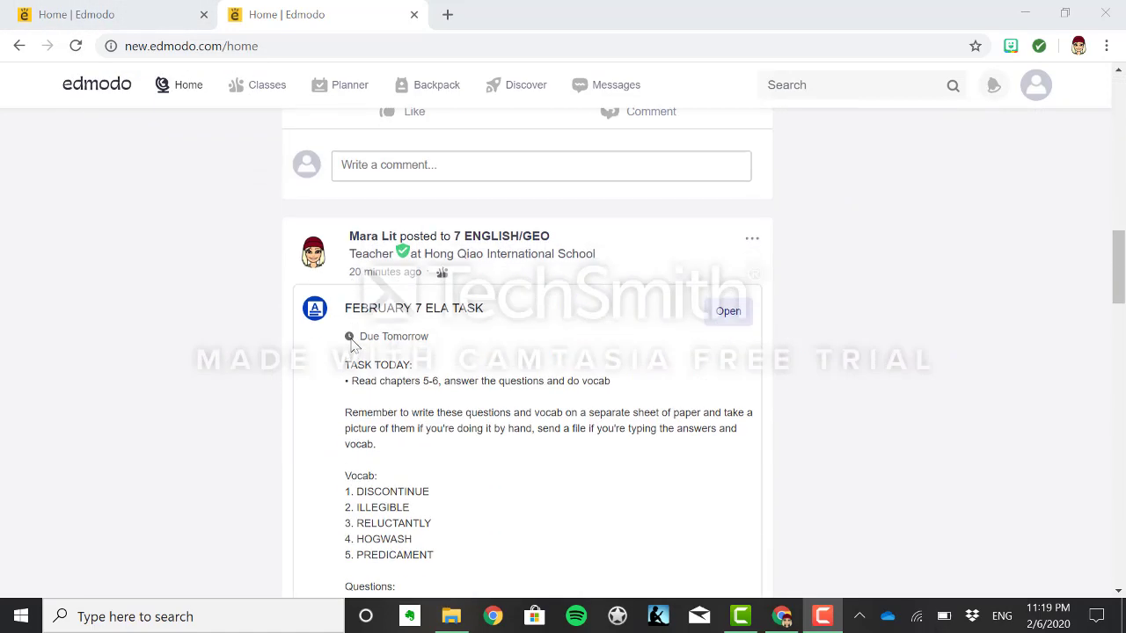
{"action": "scroll", "scroll_direction": "down", "scroll_amount": 3}
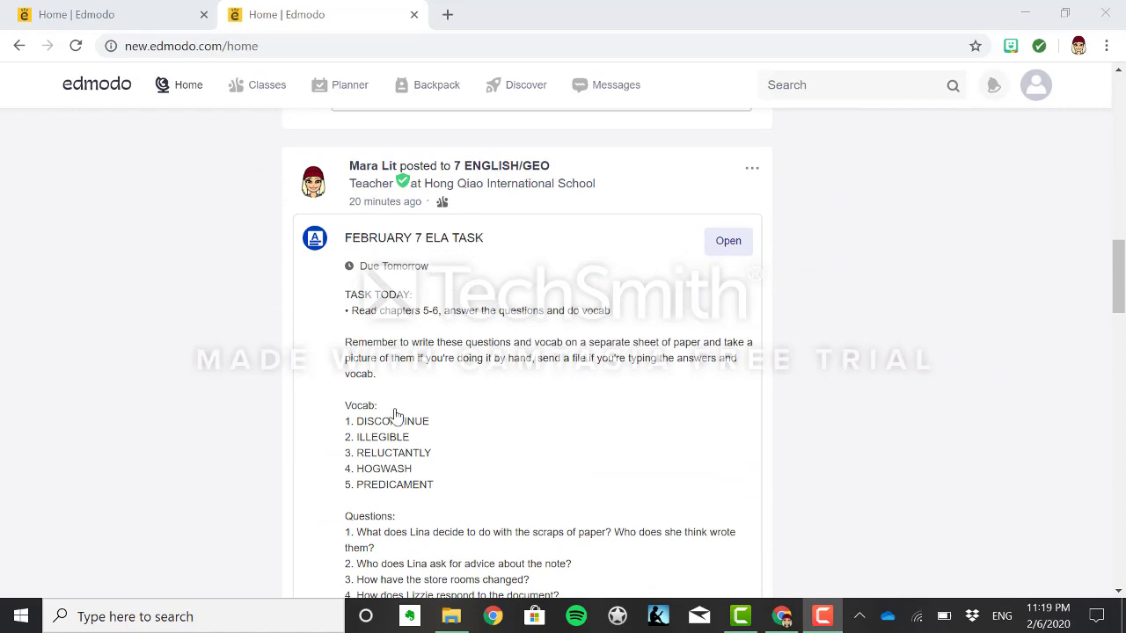
{"action": "scroll", "scroll_direction": "down", "scroll_amount": 3}
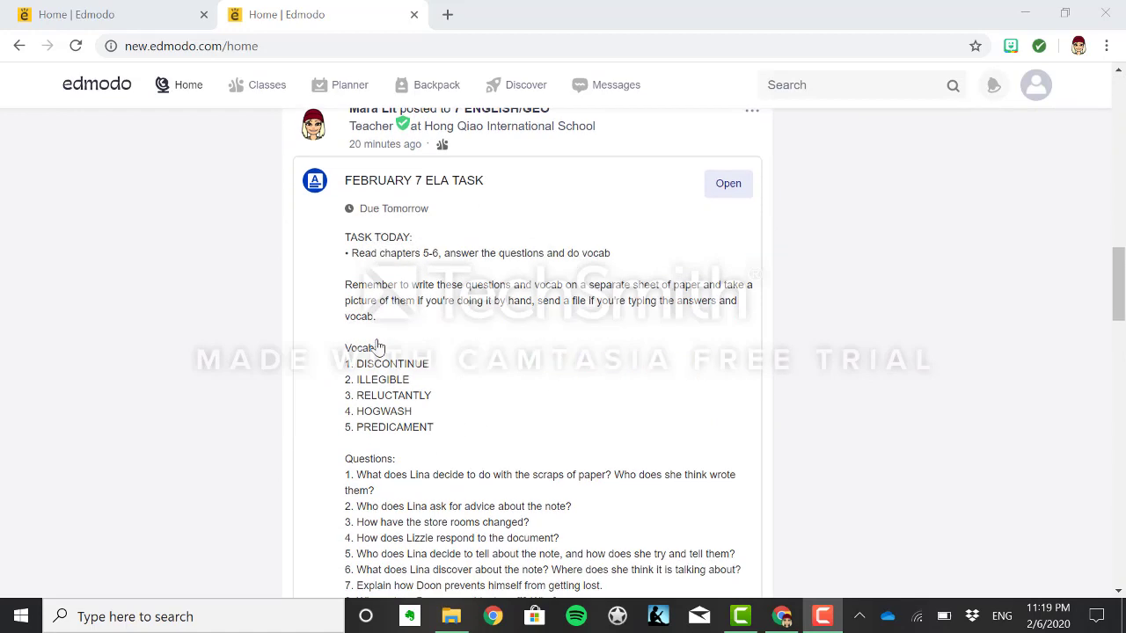
{"action": "mouse_move", "coordinate": [519, 388]}
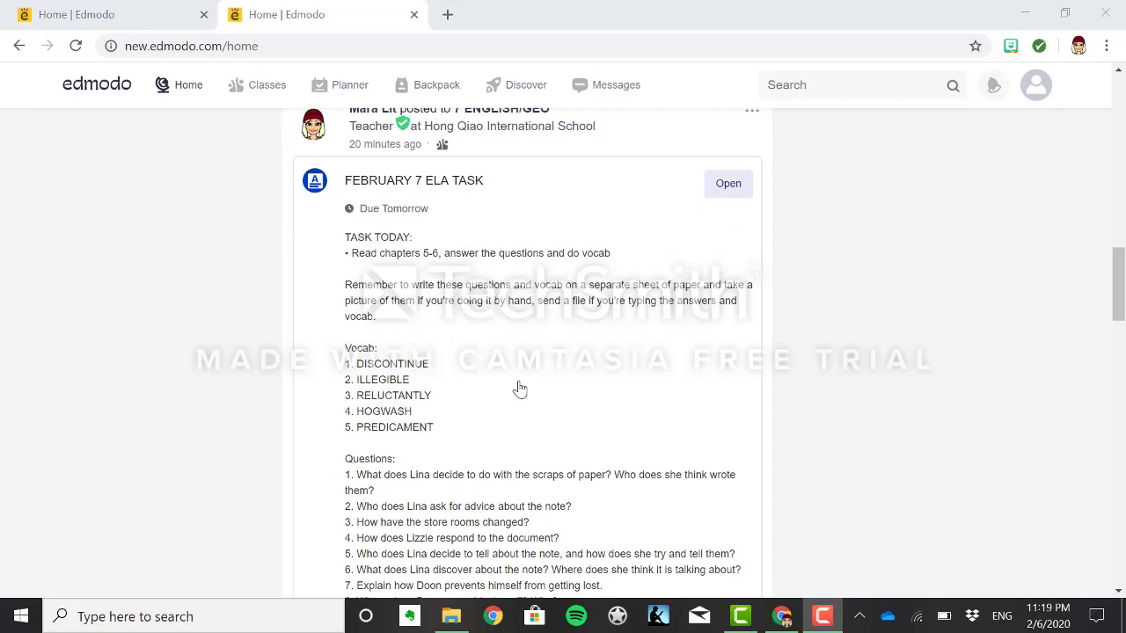
{"action": "scroll", "scroll_direction": "down", "scroll_amount": 3}
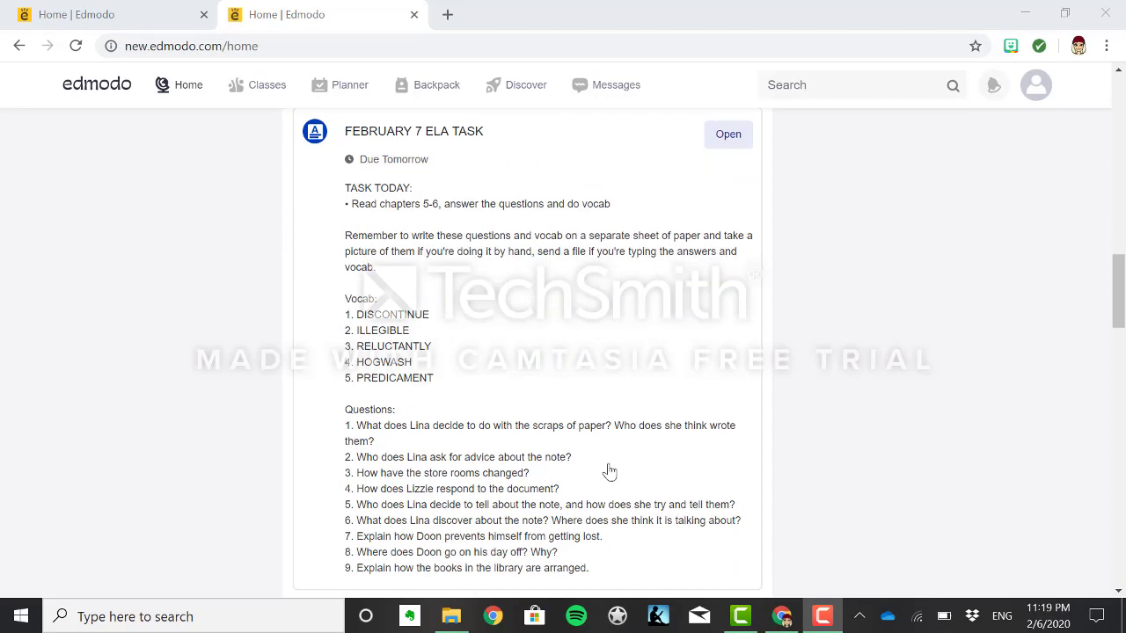
{"action": "mouse_move", "coordinate": [516, 404]}
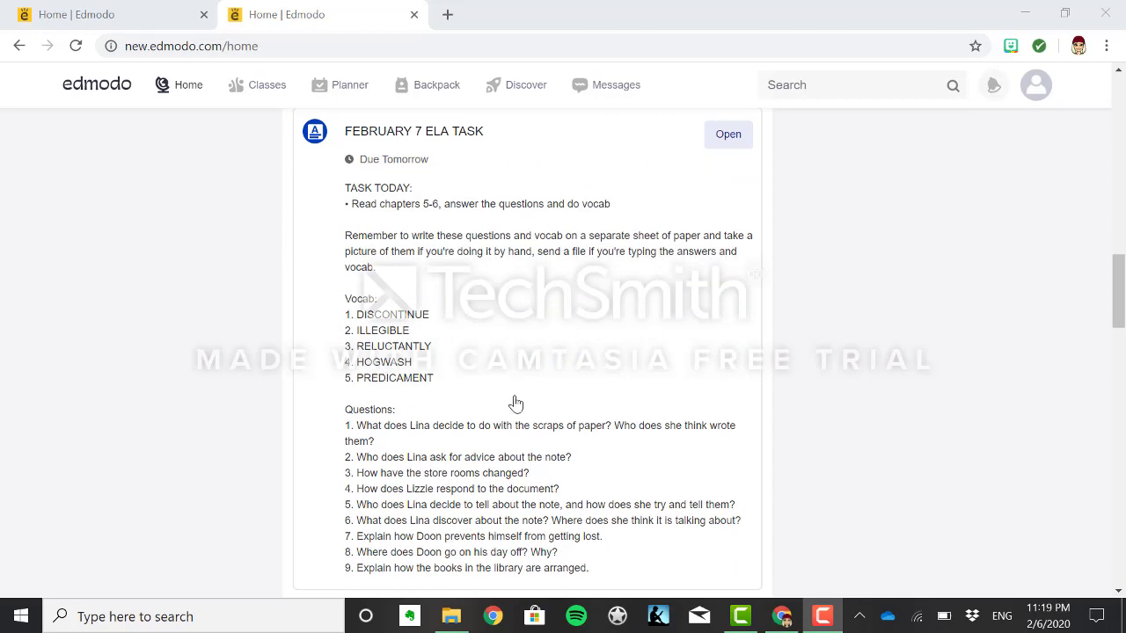
{"action": "scroll", "scroll_direction": "down", "scroll_amount": 3}
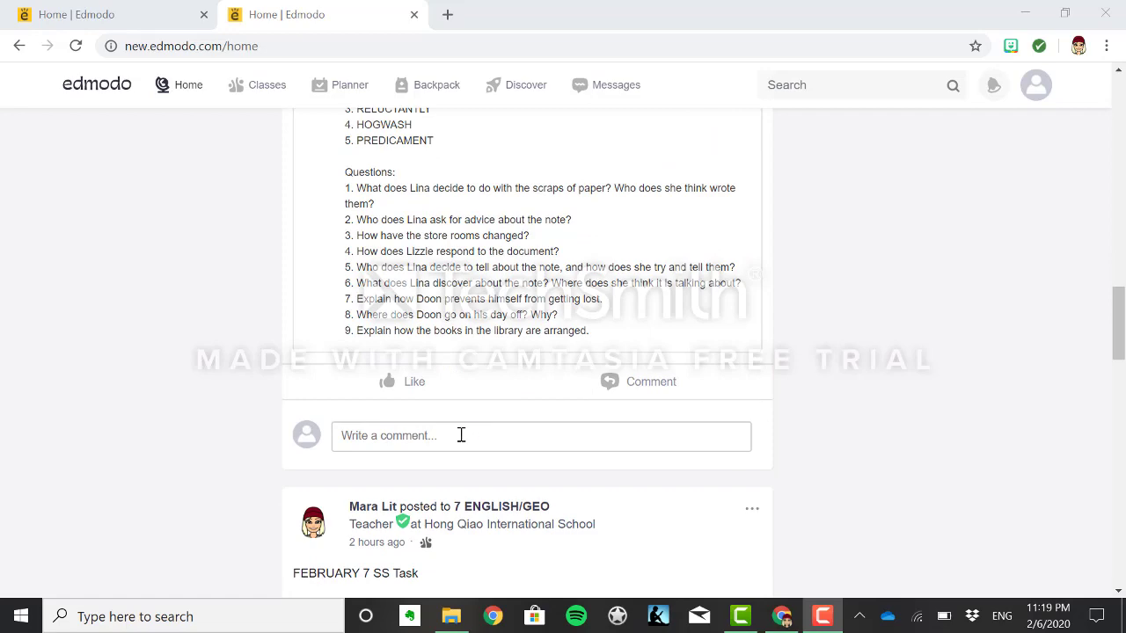
{"action": "scroll", "scroll_direction": "up", "scroll_amount": 3}
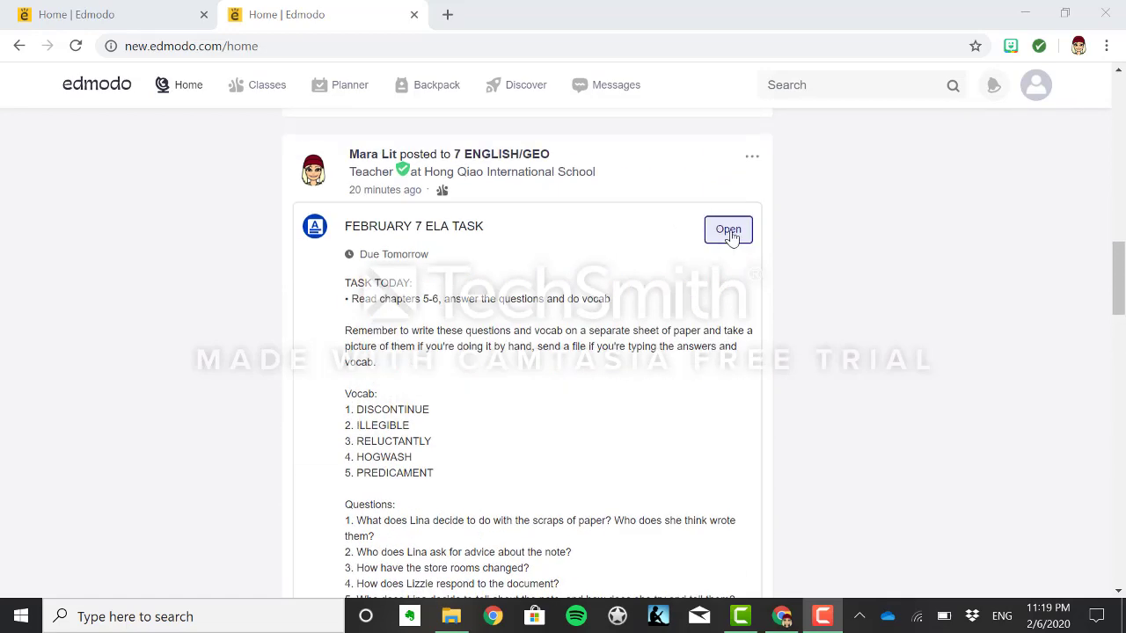
- Open the FEBRUARY 7 ELA TASK post's Turn In page and scroll its empty submission
{"action": "left_click", "coordinate": [728, 229]}
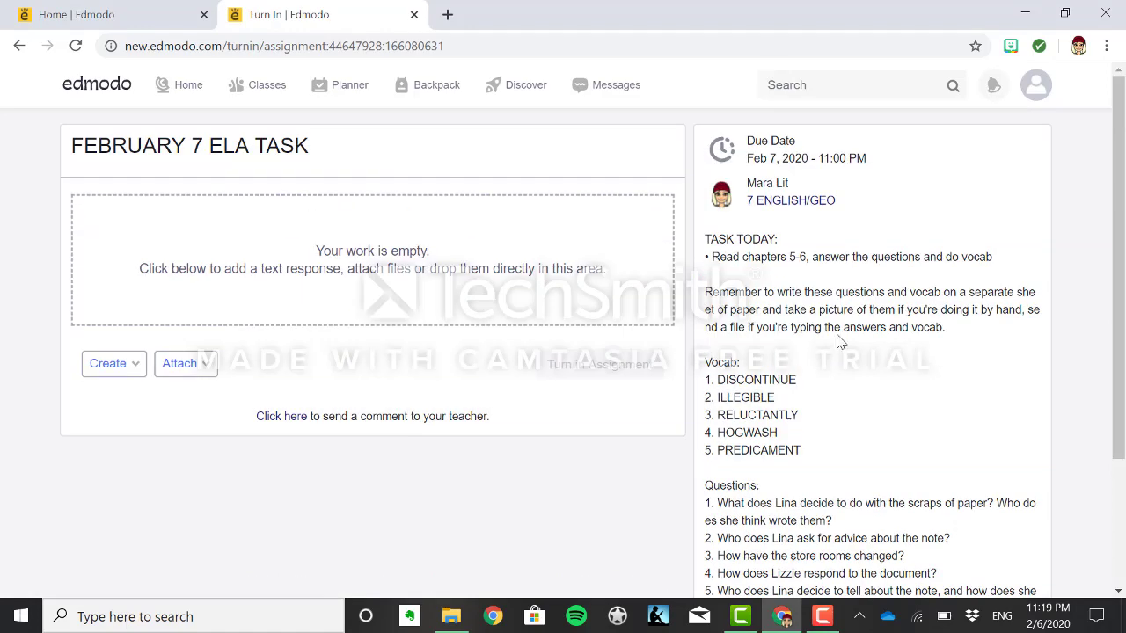
{"action": "scroll", "scroll_direction": "down", "scroll_amount": 3}
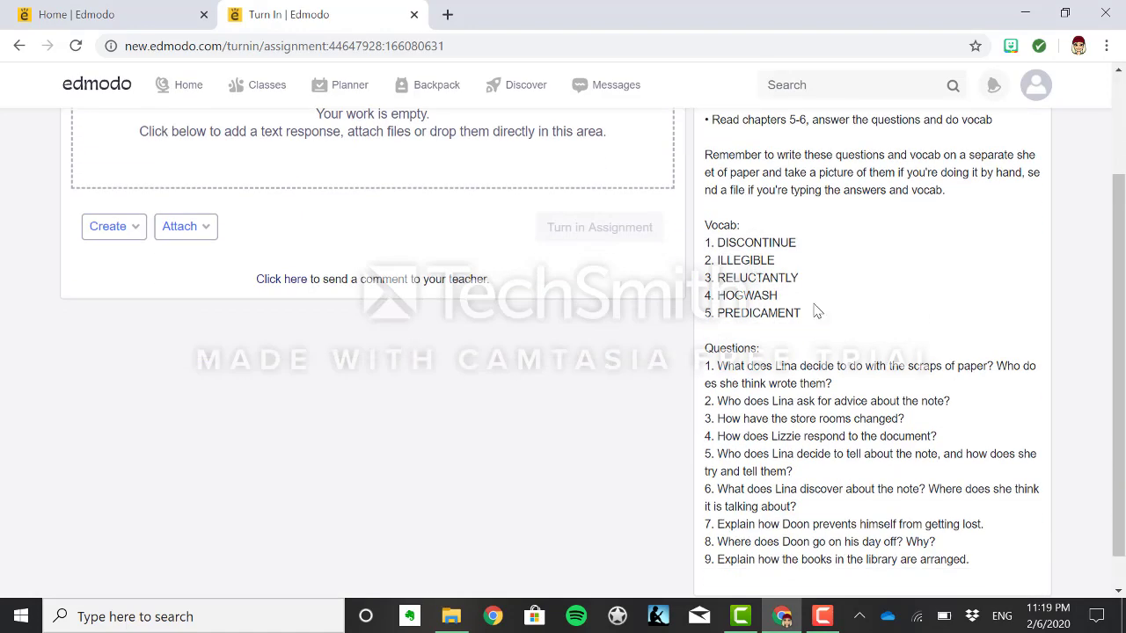
{"action": "mouse_move", "coordinate": [828, 356]}
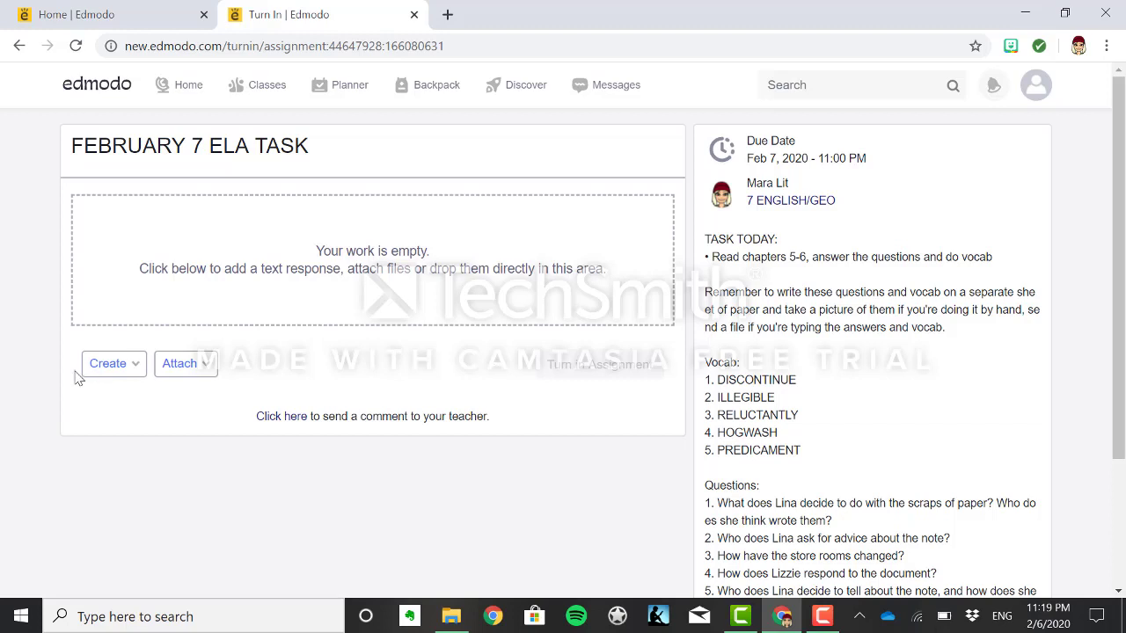
- Create a text response and type placeholder answer text until it saves as a draft
{"action": "left_click", "coordinate": [108, 363]}
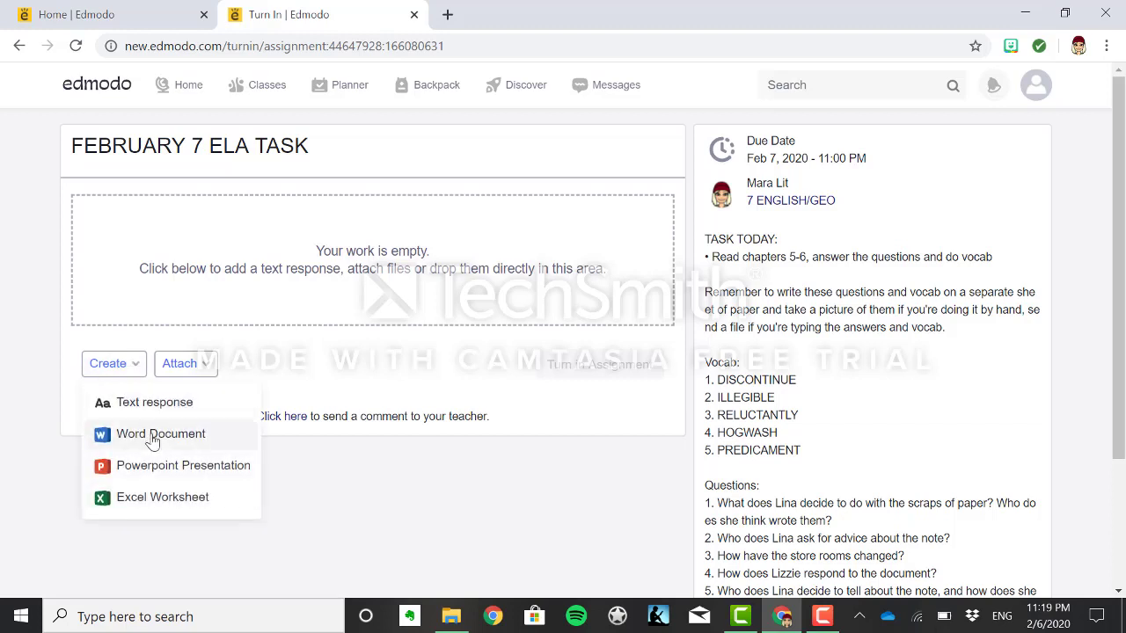
{"action": "mouse_move", "coordinate": [167, 446]}
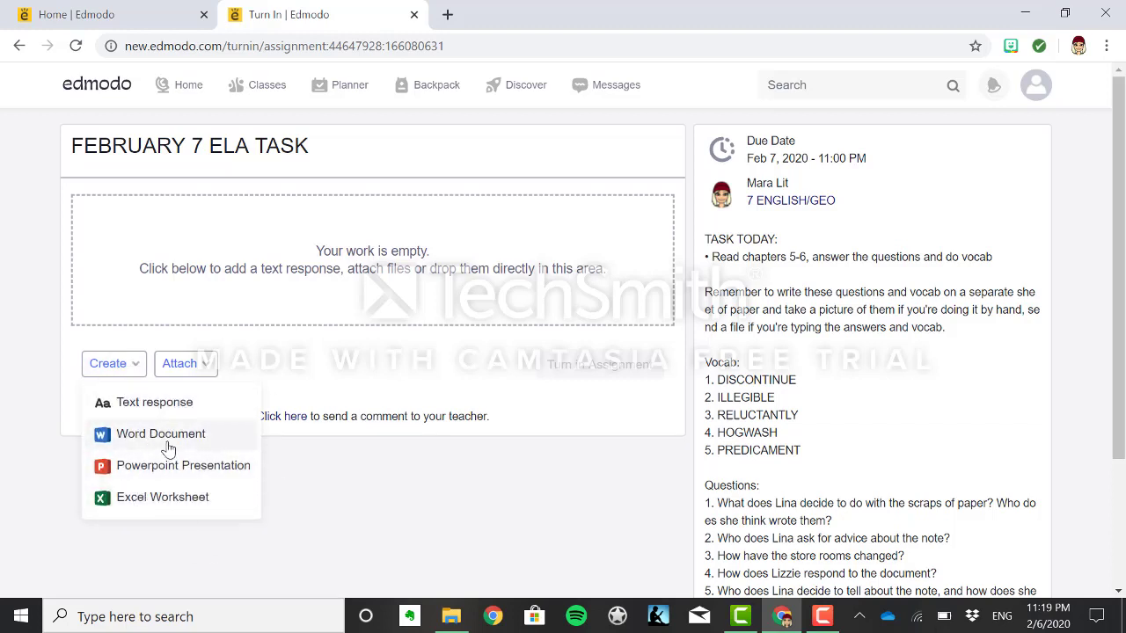
{"action": "mouse_move", "coordinate": [168, 418]}
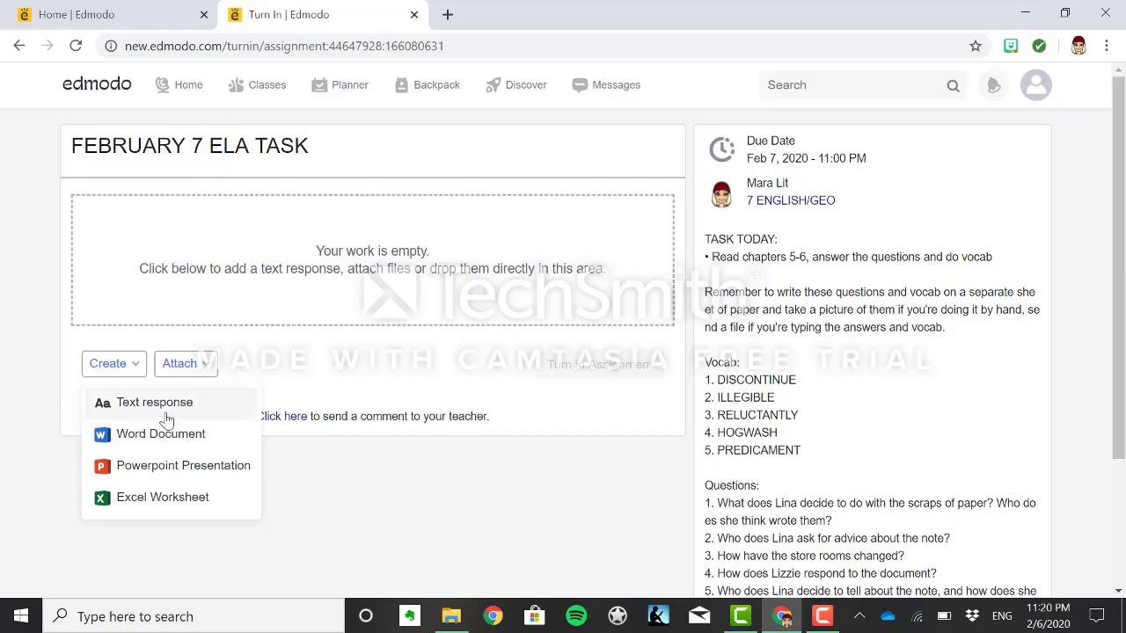
{"action": "mouse_move", "coordinate": [169, 420]}
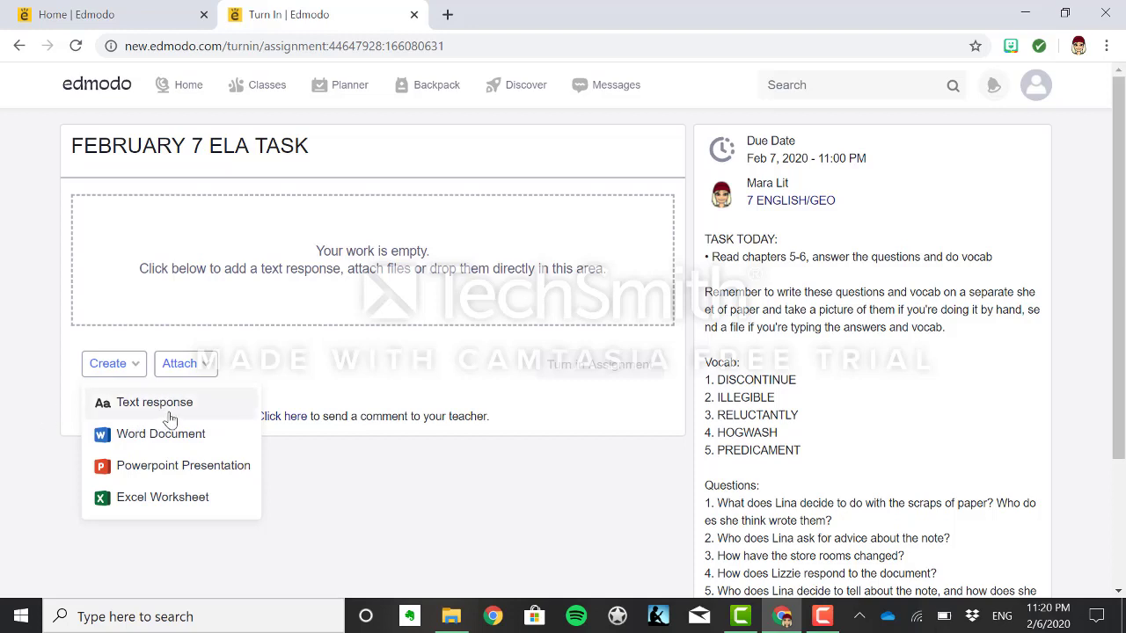
{"action": "left_click", "coordinate": [154, 402]}
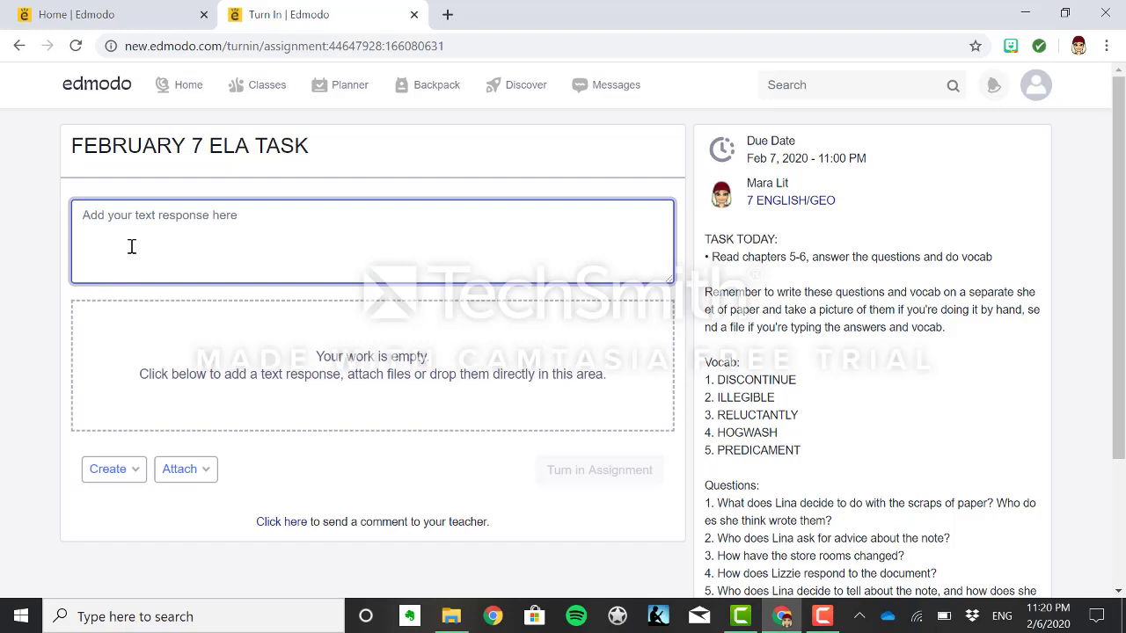
{"action": "type", "text": ";;jkbdeigheg;"}
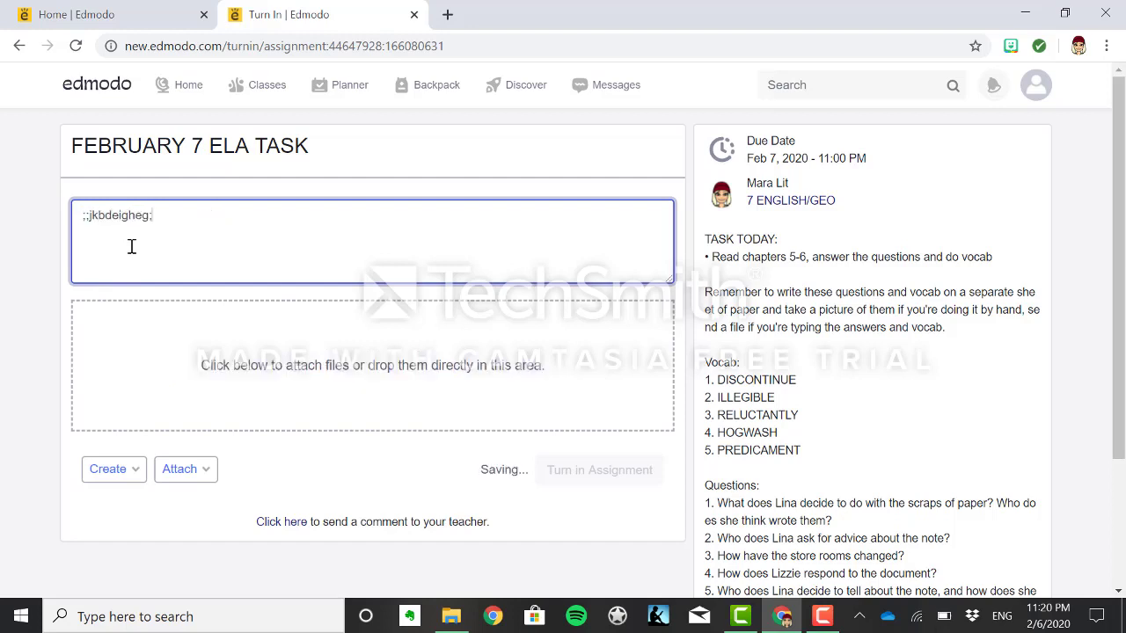
{"action": "type", "text": "sfnlksffhegegdjb;"}
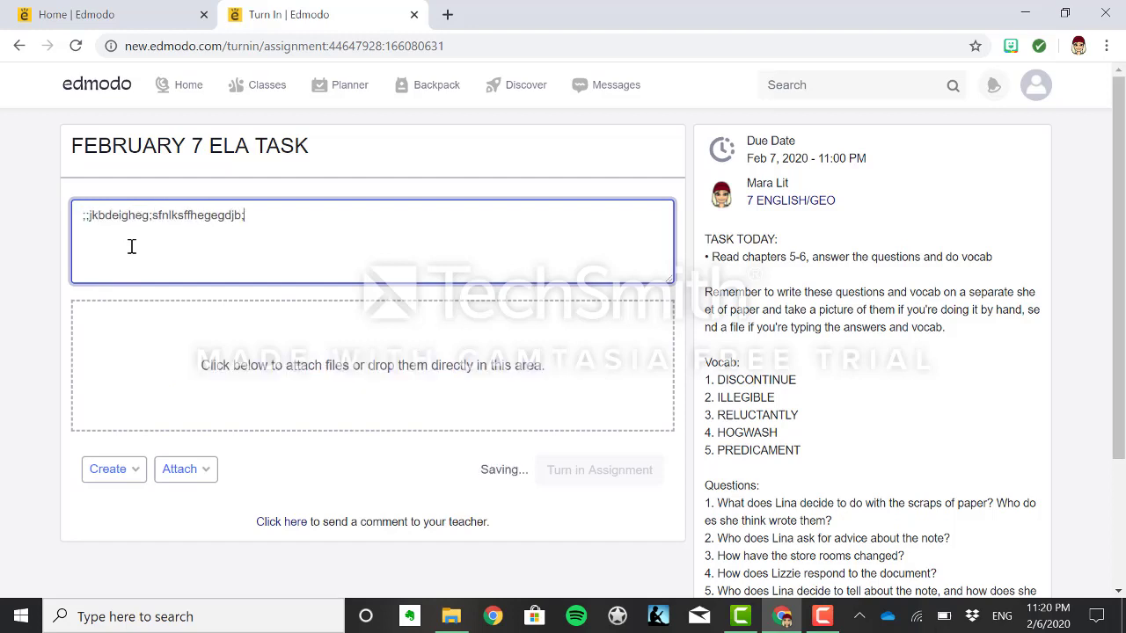
{"action": "type", "text": "JFBDKB;DJB;EGEGDGE"}
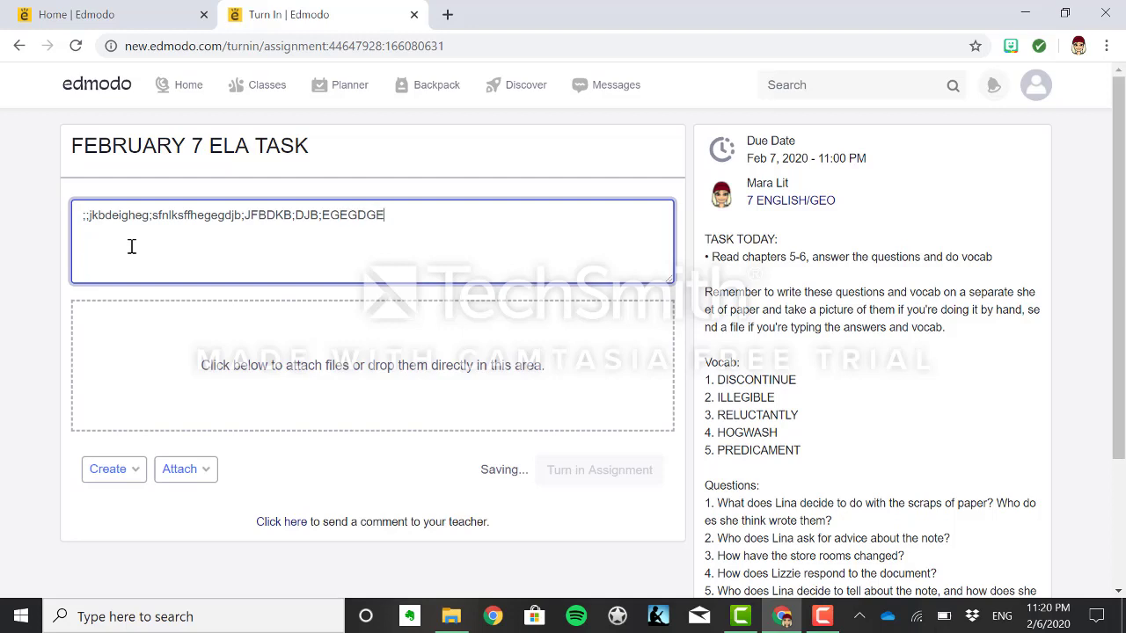
{"action": "type", "text": "BDE"}
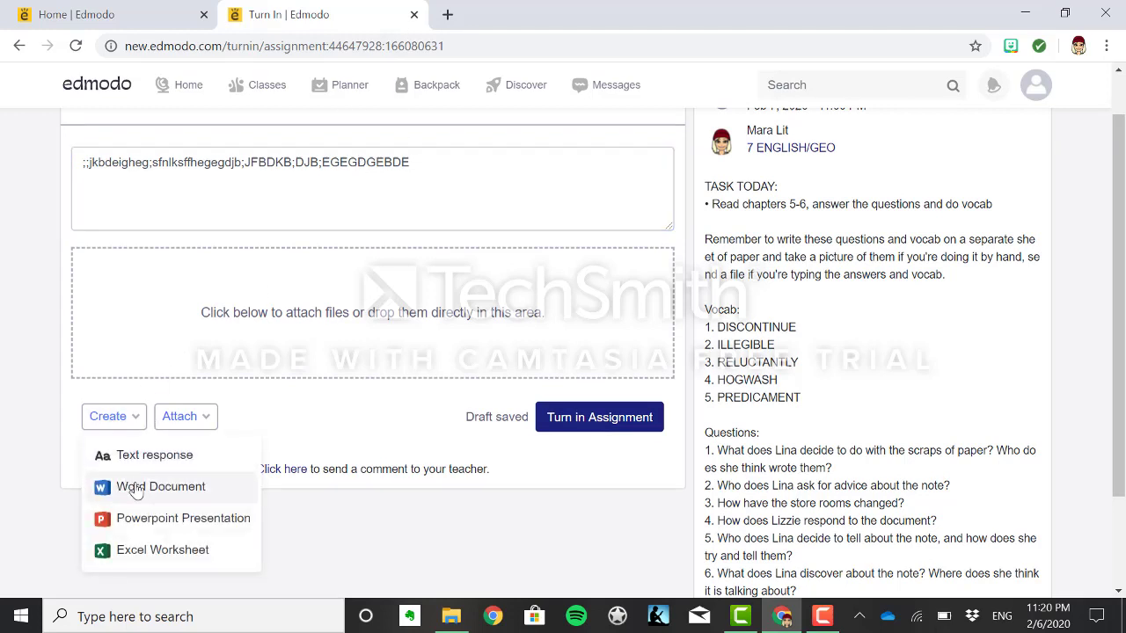
- Attach a new 'FEBRUARY 7 ELA TASK' Word document, then cancel the File from Computer picker
{"action": "left_click", "coordinate": [160, 486]}
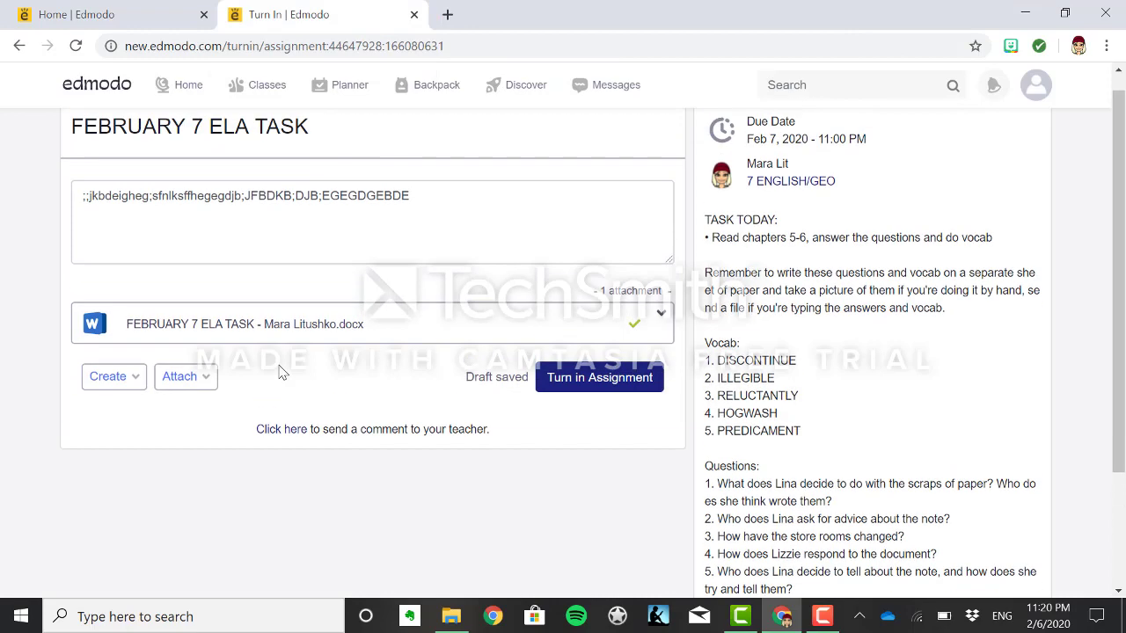
{"action": "left_click", "coordinate": [180, 376]}
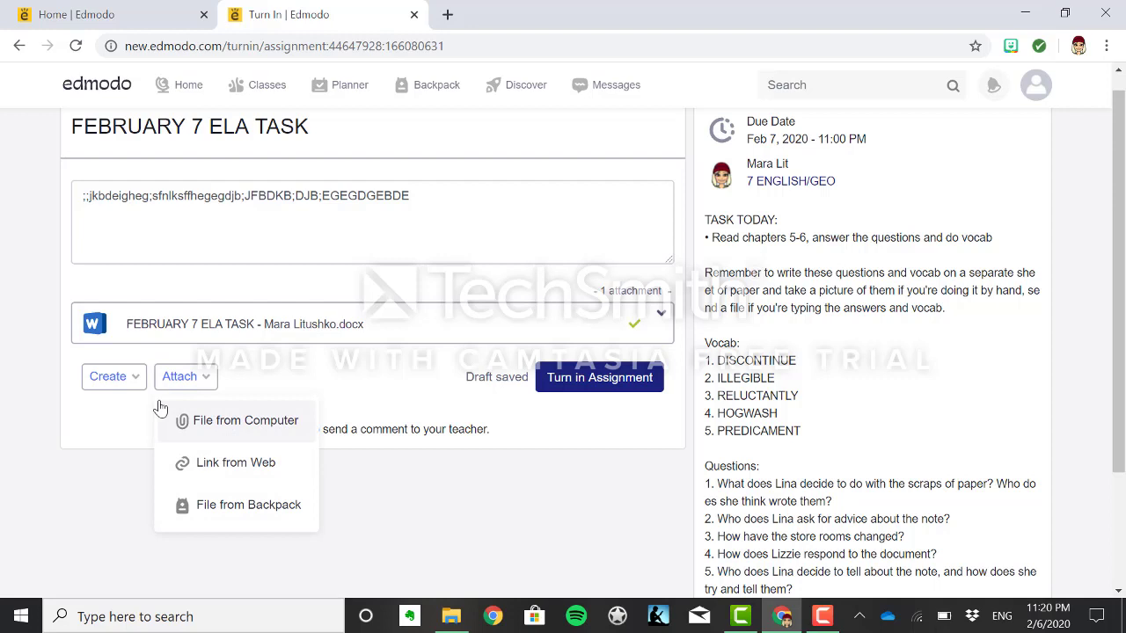
{"action": "mouse_move", "coordinate": [218, 429]}
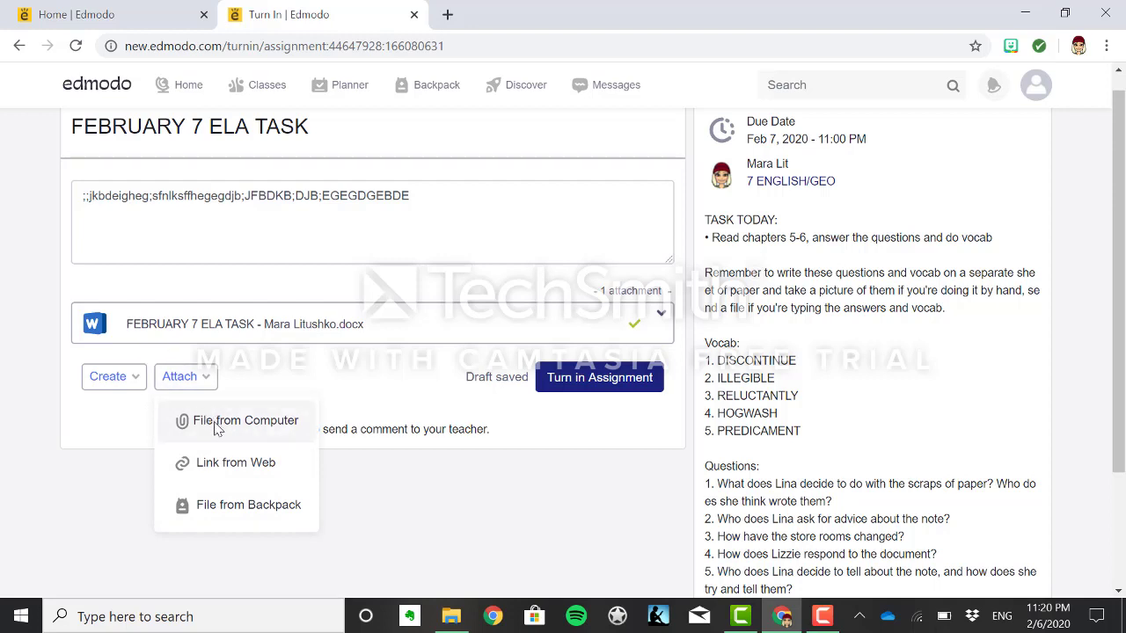
{"action": "mouse_move", "coordinate": [233, 439]}
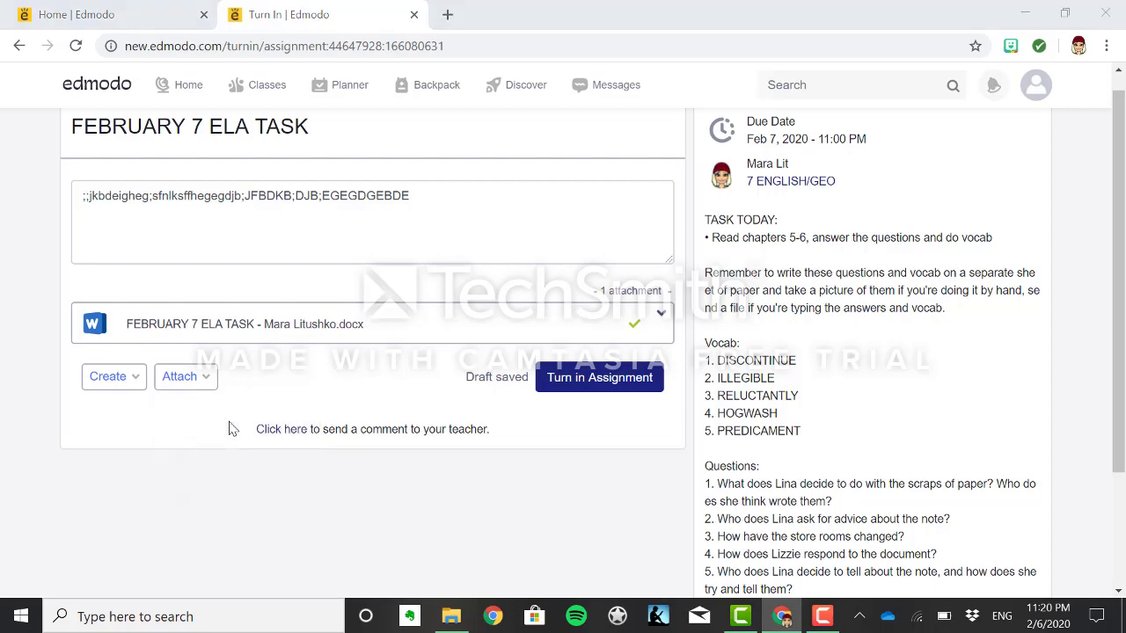
{"action": "left_click", "coordinate": [179, 375]}
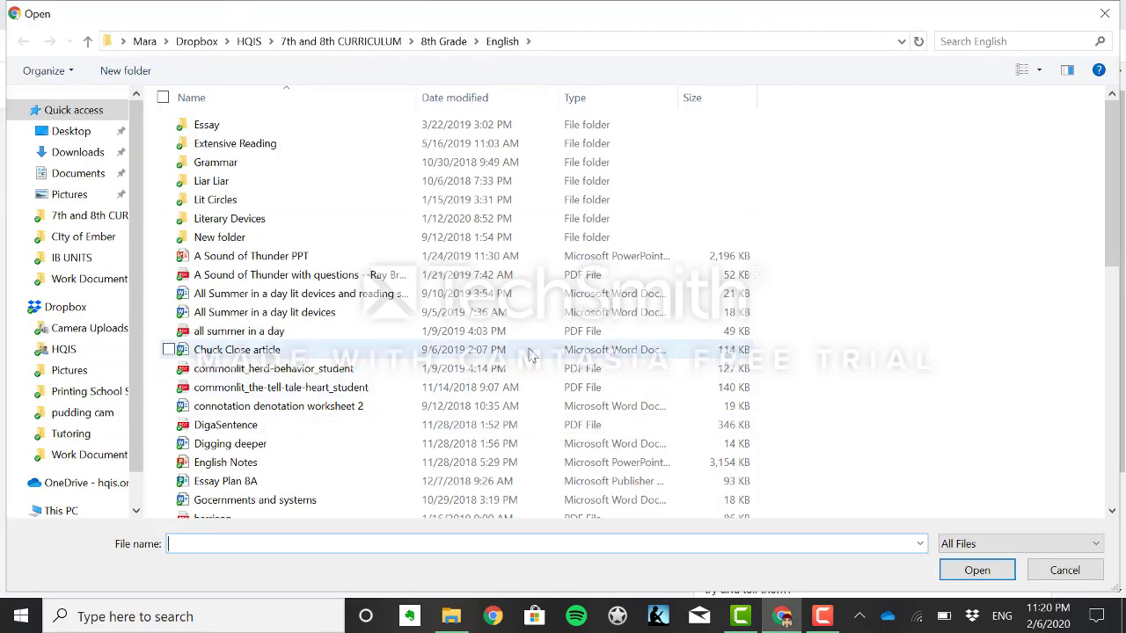
{"action": "left_click", "coordinate": [251, 255]}
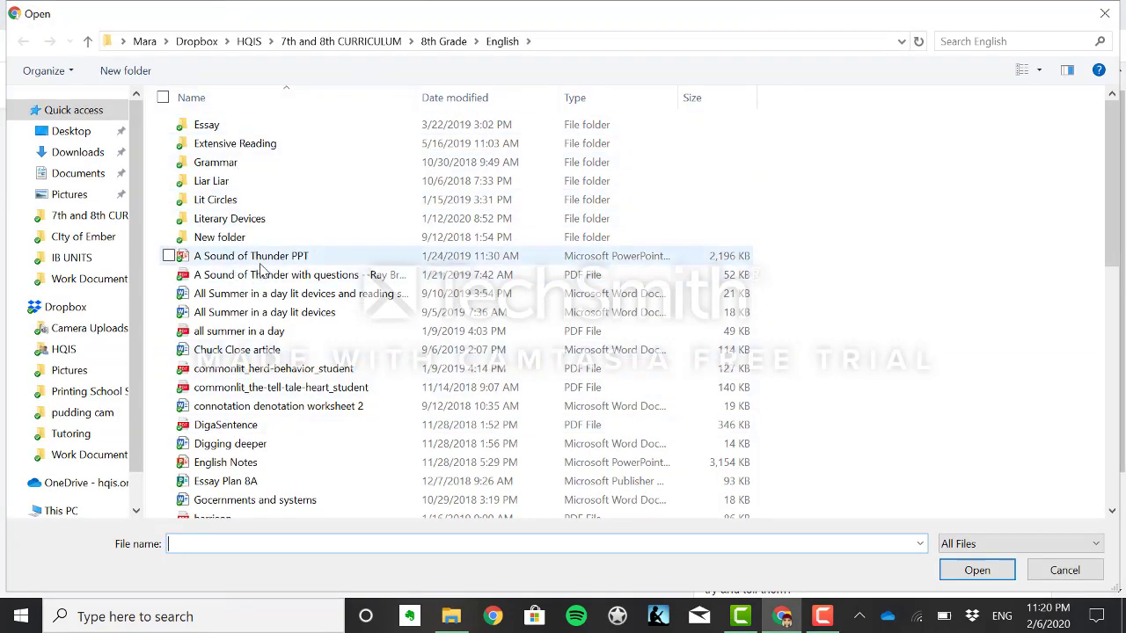
{"action": "left_click", "coordinate": [251, 255]}
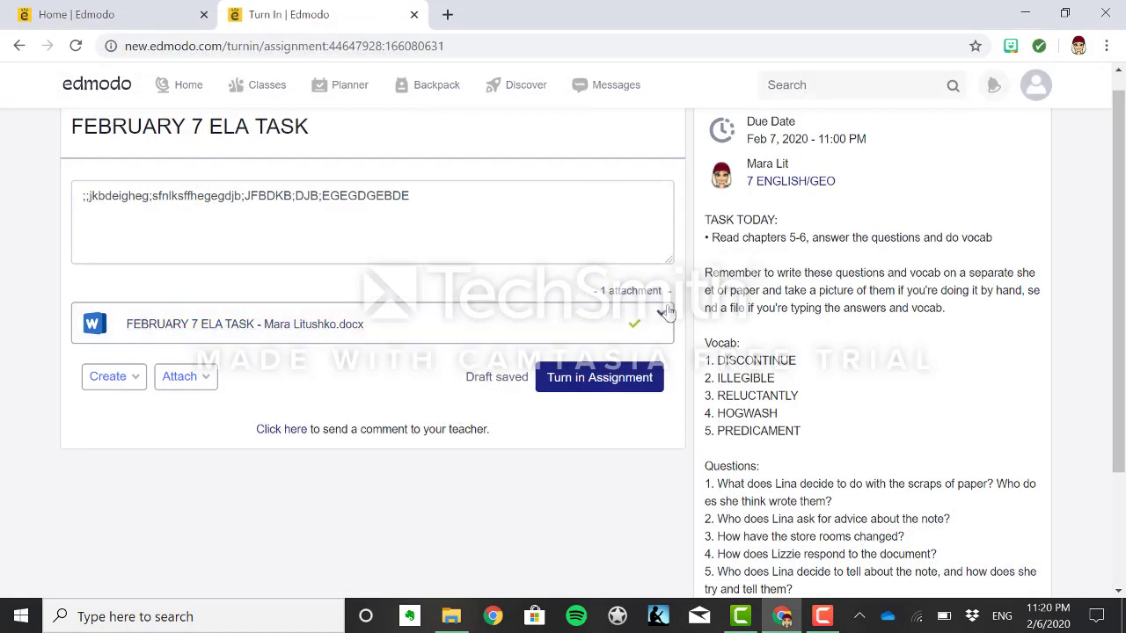
- Remove the attached Word document, check the Attach options, and start turning in
{"action": "left_click", "coordinate": [660, 313]}
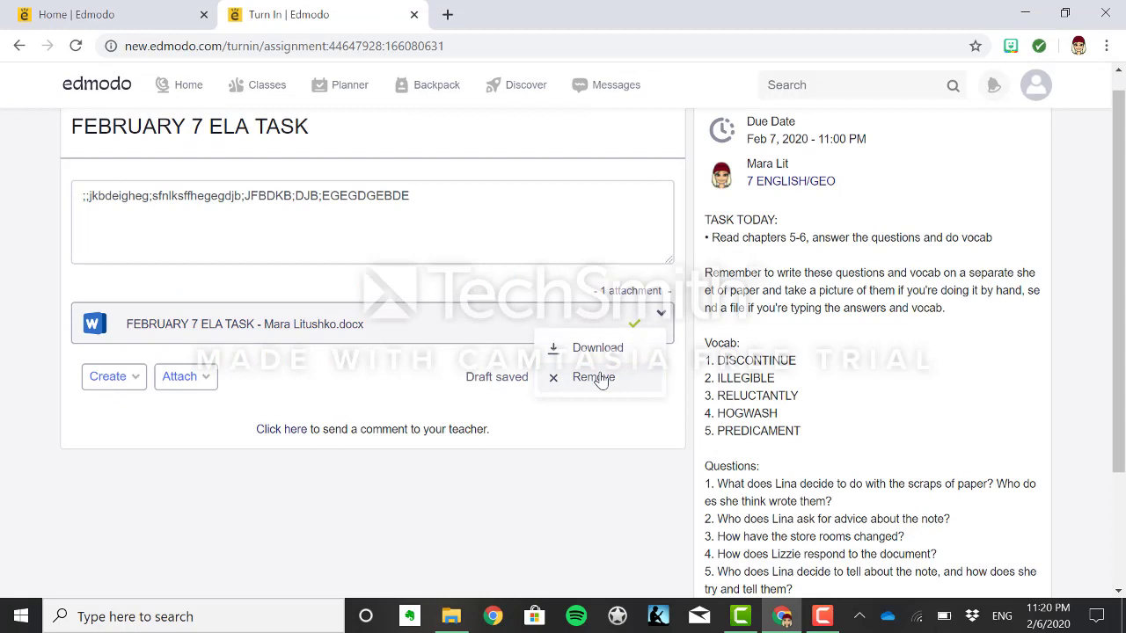
{"action": "left_click", "coordinate": [593, 377]}
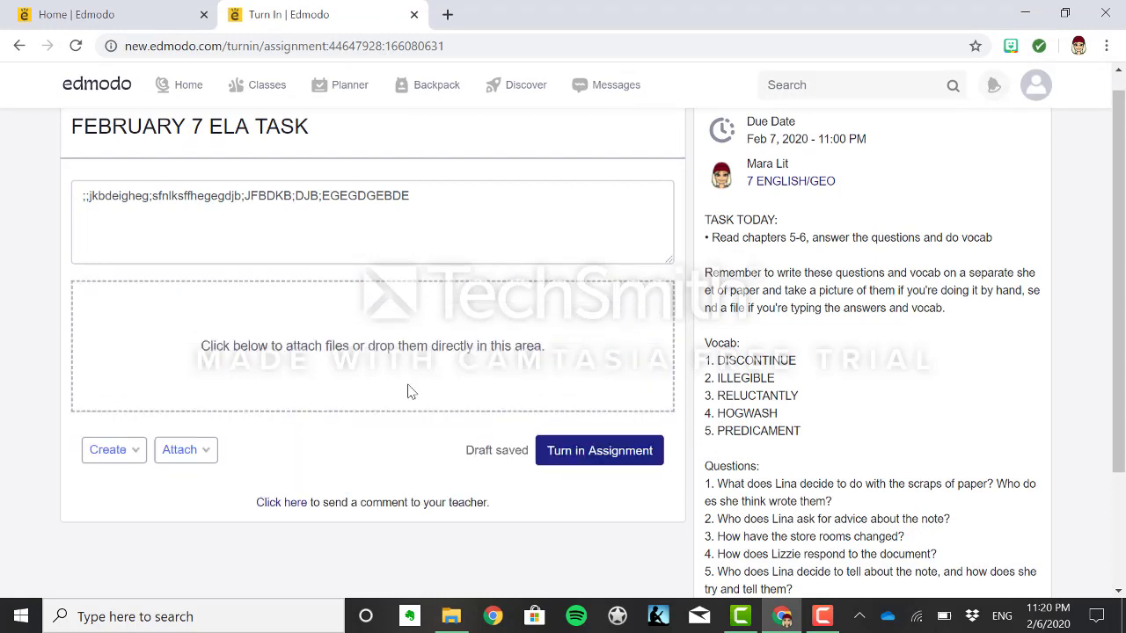
{"action": "mouse_move", "coordinate": [466, 422]}
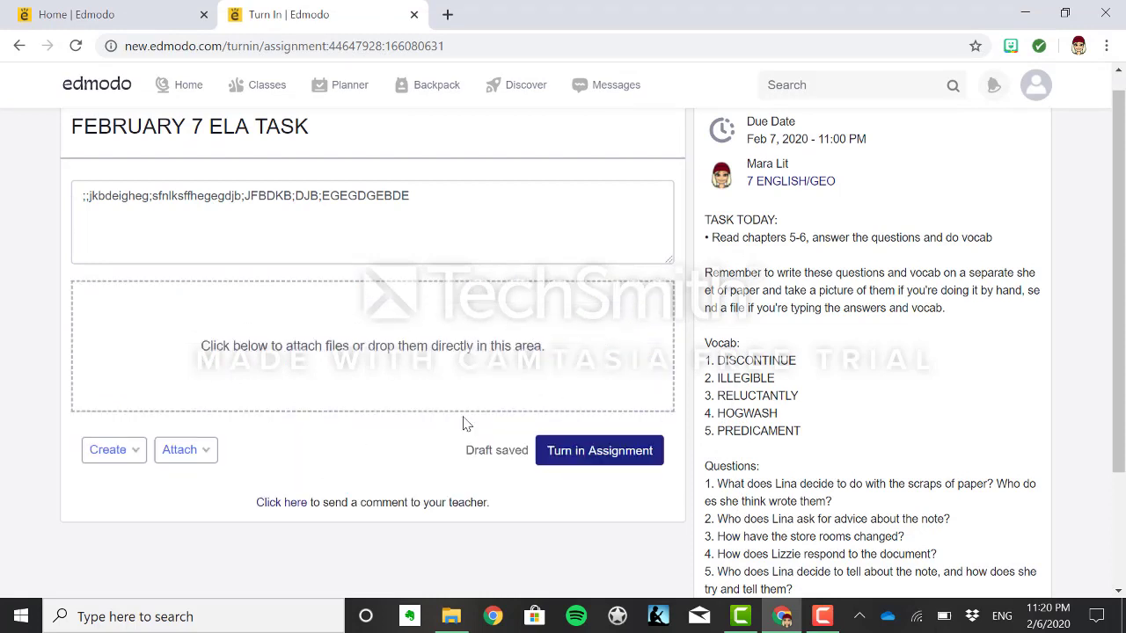
{"action": "left_click", "coordinate": [185, 449]}
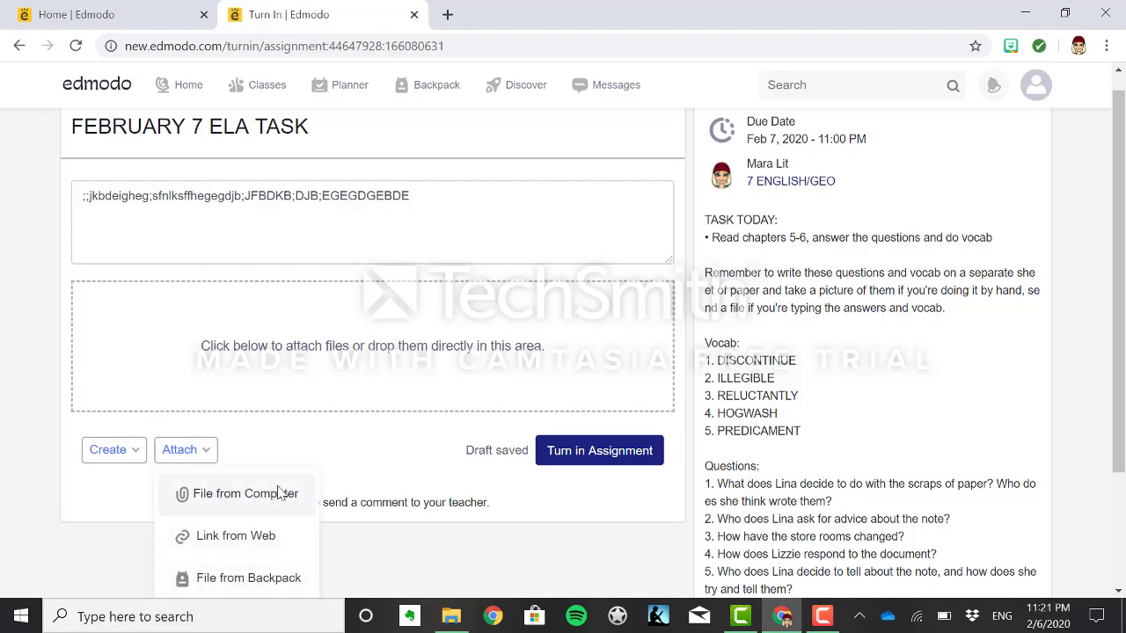
{"action": "mouse_move", "coordinate": [332, 489]}
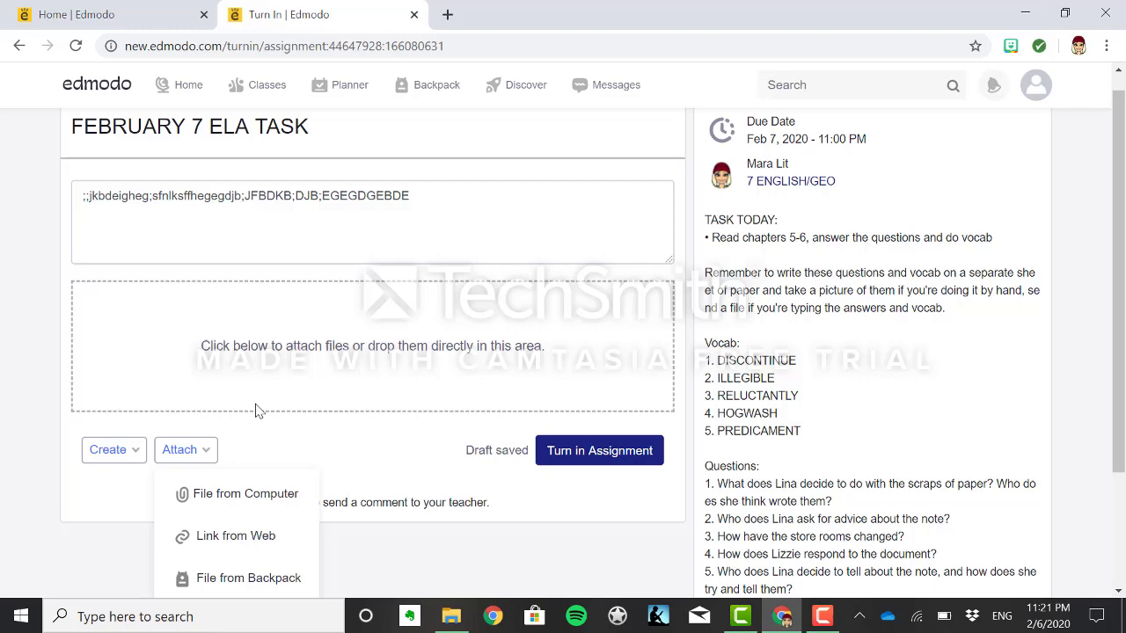
{"action": "left_click", "coordinate": [598, 450]}
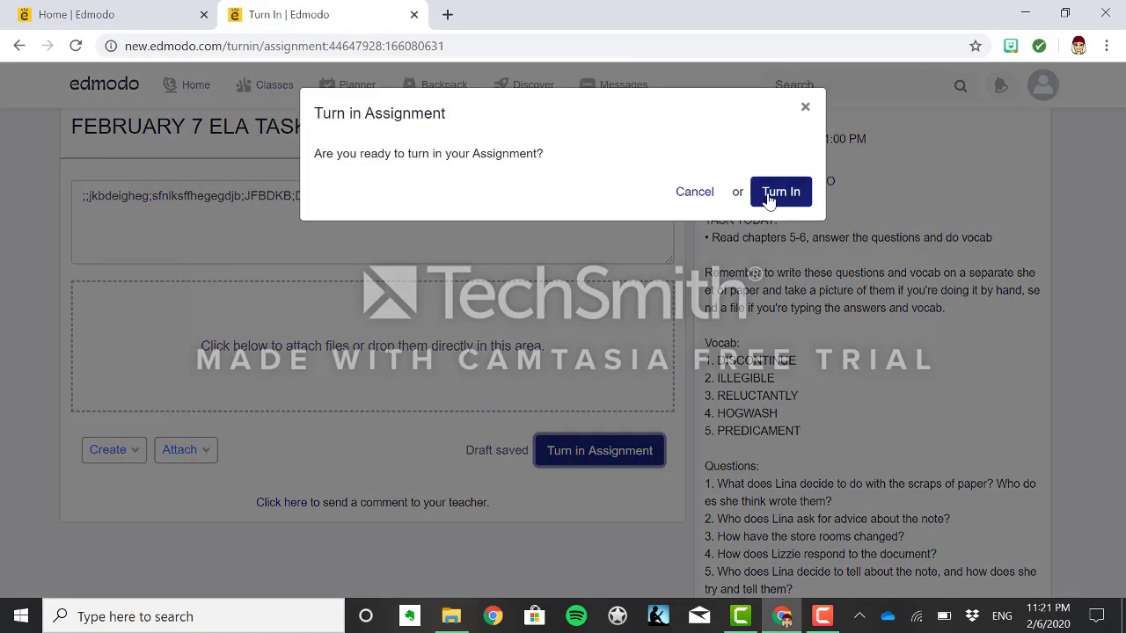
- Confirm submitting the February 7 ELA task response, then go back to Home
{"action": "left_click", "coordinate": [694, 191]}
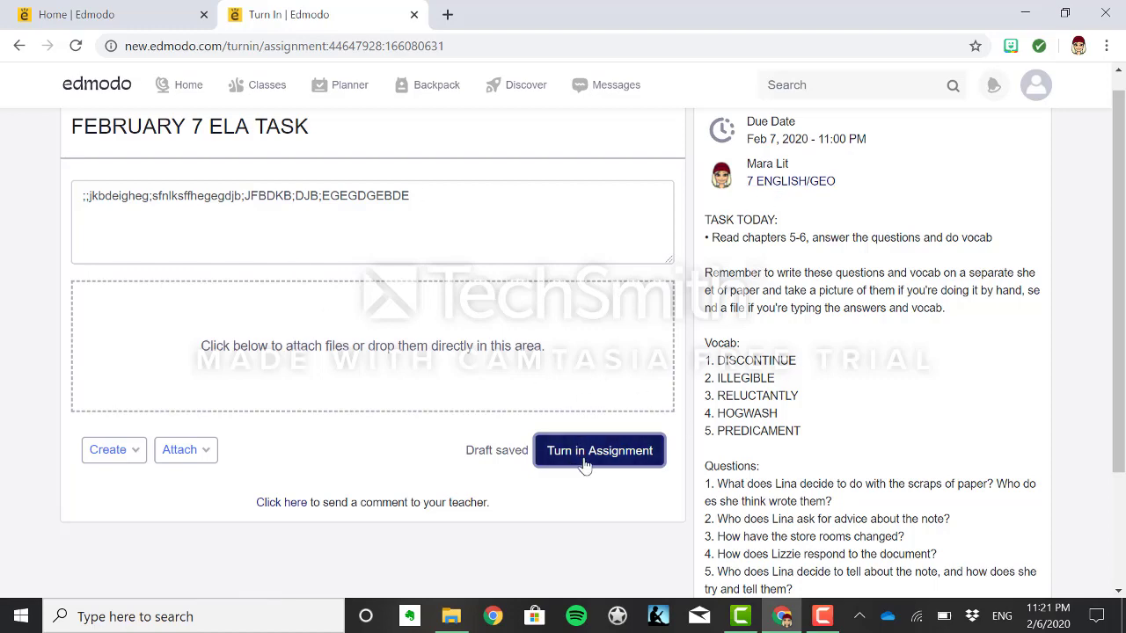
{"action": "left_click", "coordinate": [599, 450]}
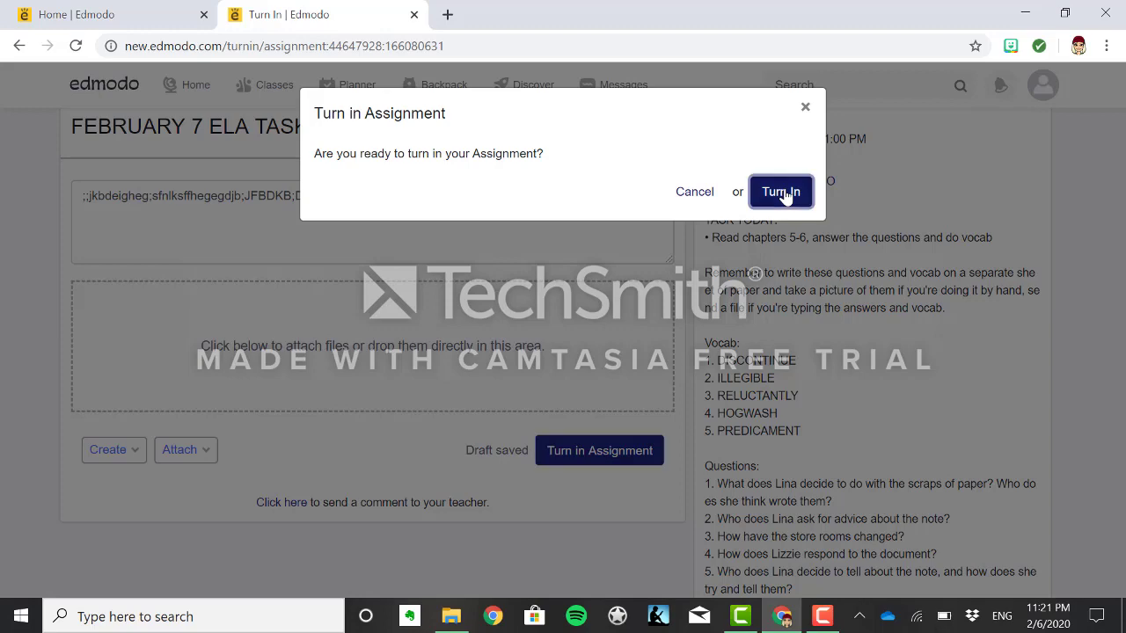
{"action": "left_click", "coordinate": [780, 191]}
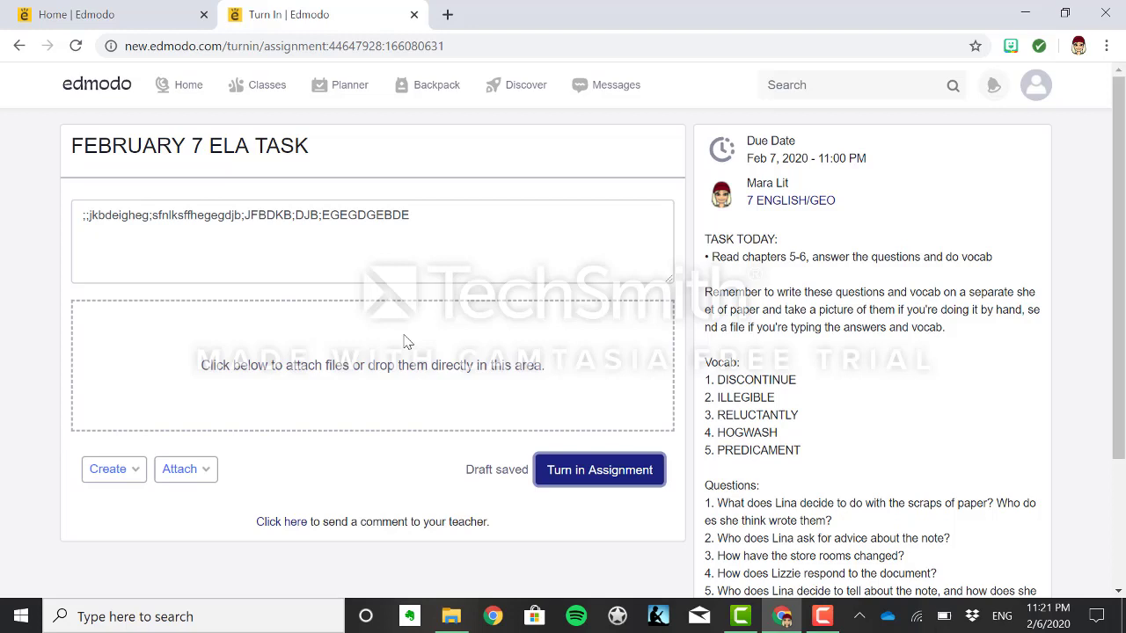
{"action": "mouse_move", "coordinate": [556, 460]}
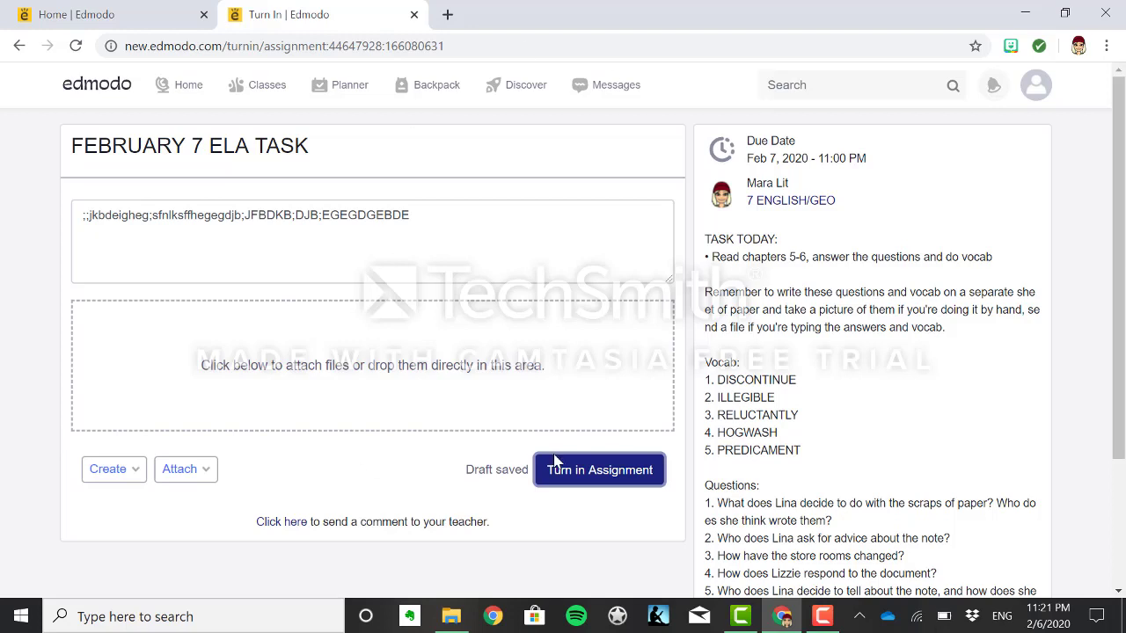
{"action": "mouse_move", "coordinate": [464, 463]}
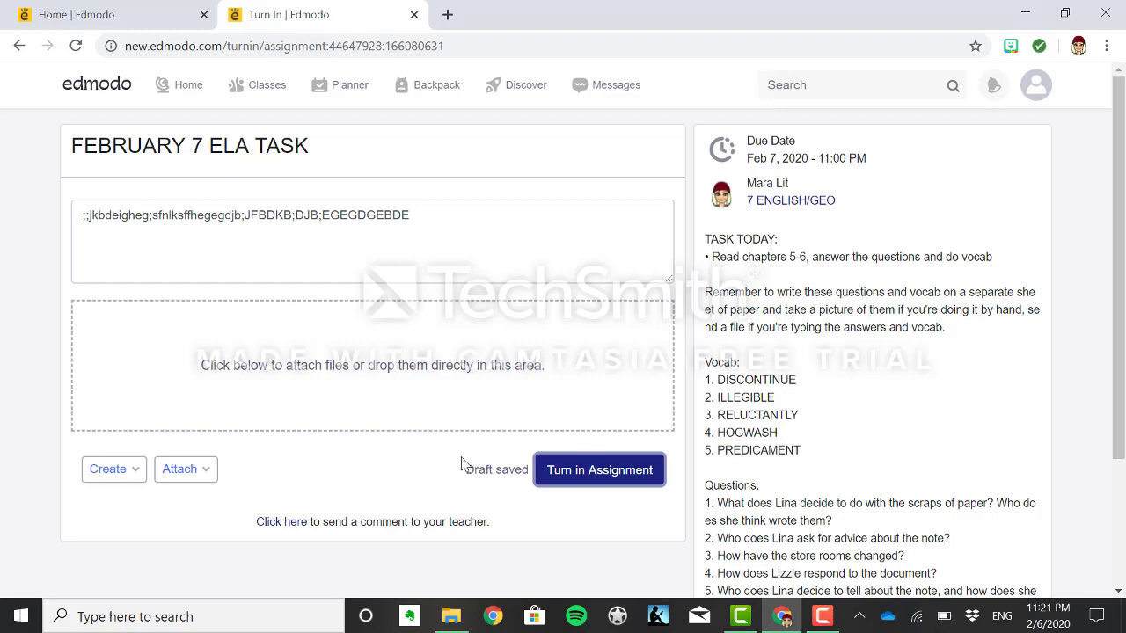
{"action": "left_click", "coordinate": [598, 470]}
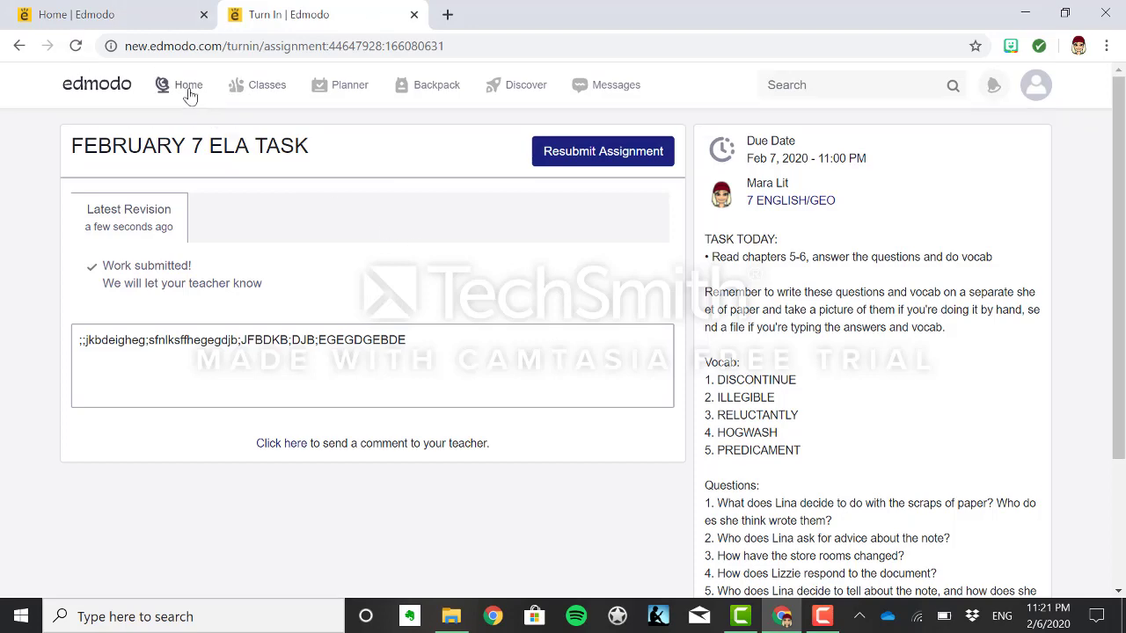
{"action": "left_click", "coordinate": [188, 84]}
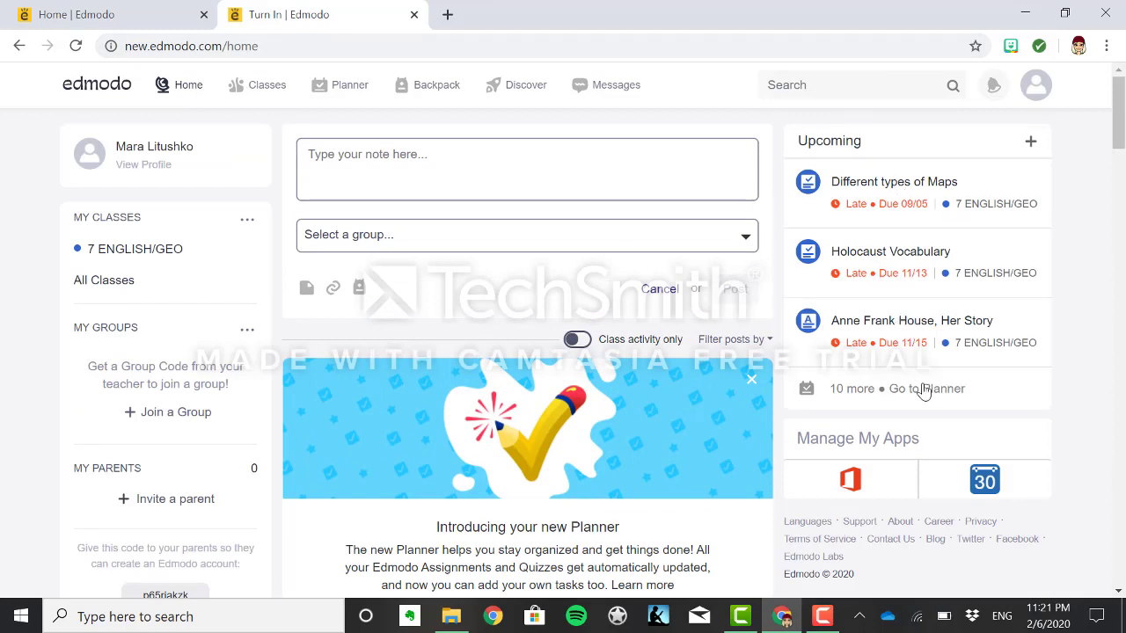
- Go to the Planner and scroll through the overdue and upcoming tasks
{"action": "left_click", "coordinate": [929, 388]}
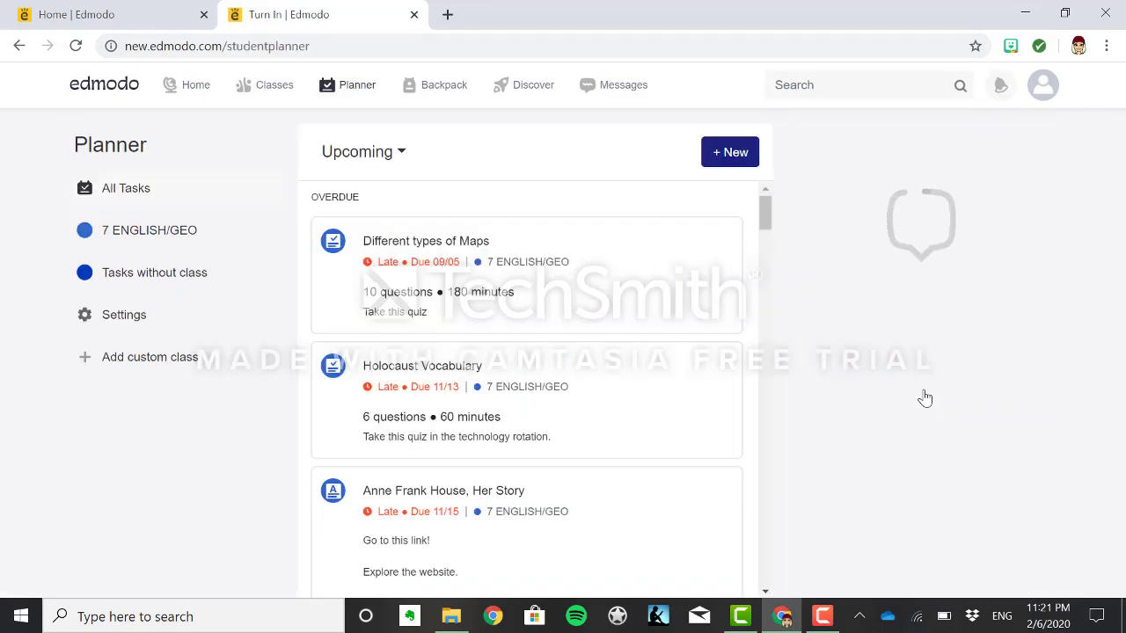
{"action": "scroll", "scroll_direction": "down", "scroll_amount": 3}
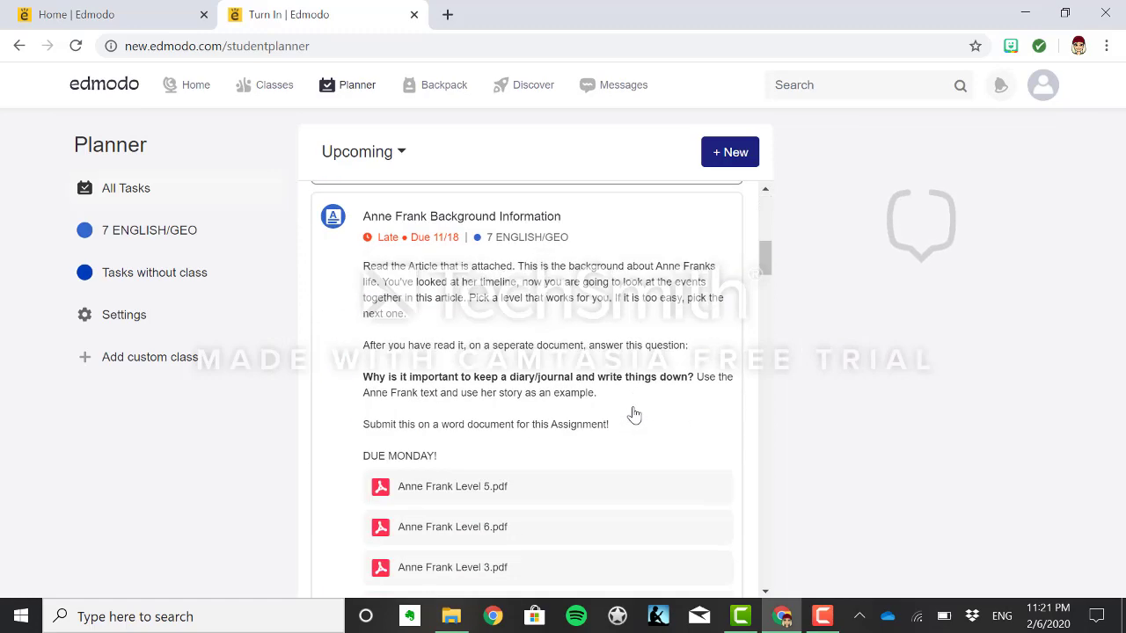
{"action": "scroll", "scroll_direction": "down", "scroll_amount": 3}
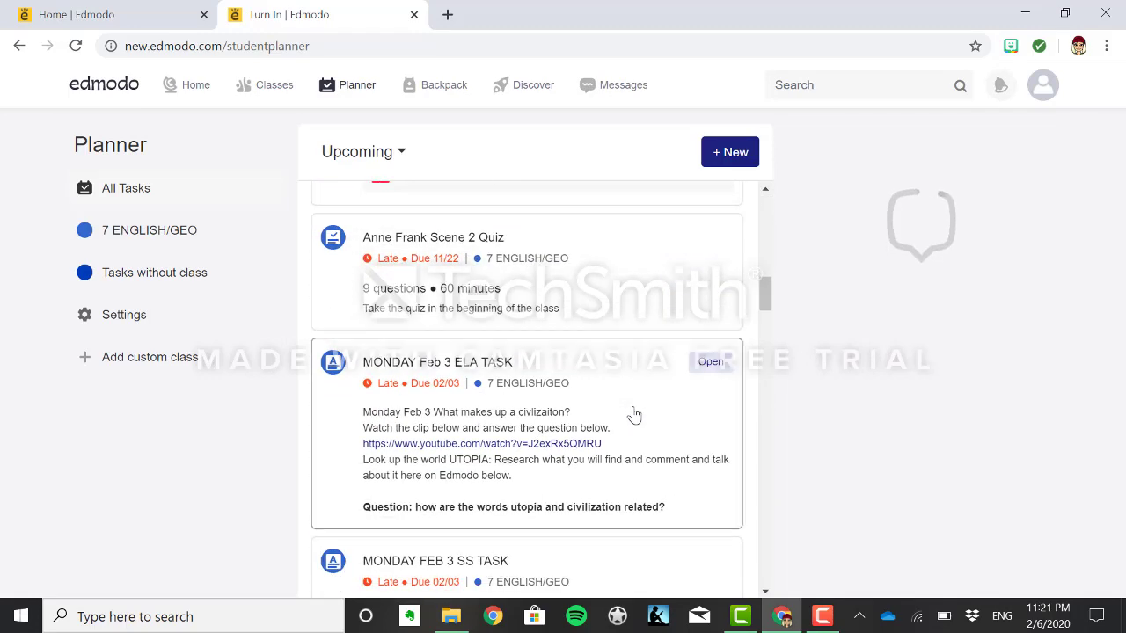
{"action": "scroll", "scroll_direction": "down", "scroll_amount": 3}
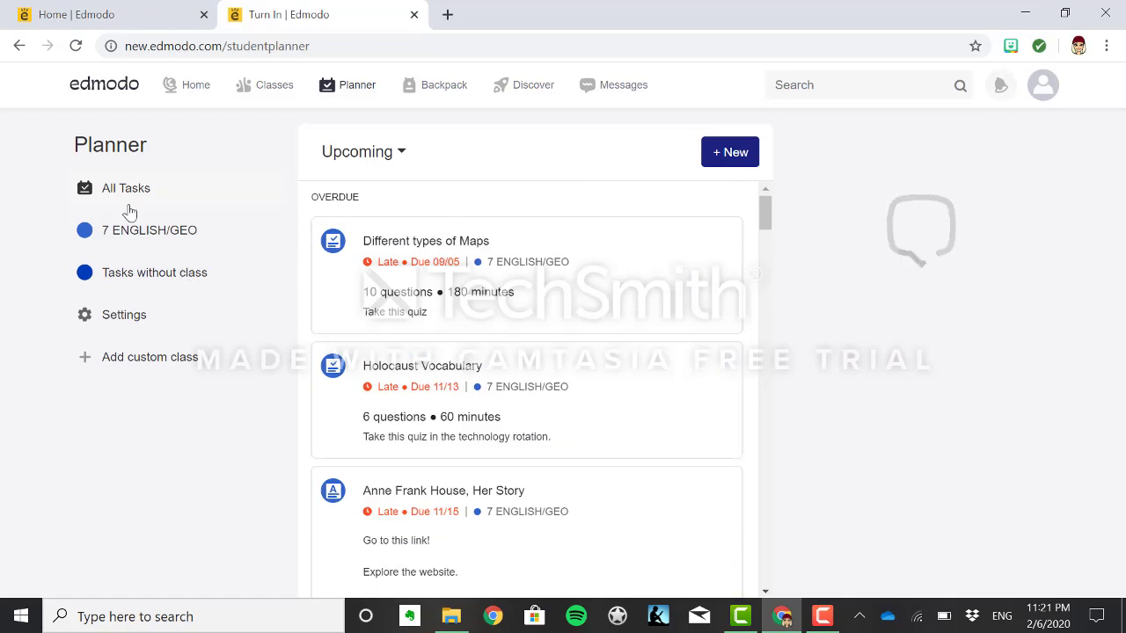
{"action": "mouse_move", "coordinate": [309, 299]}
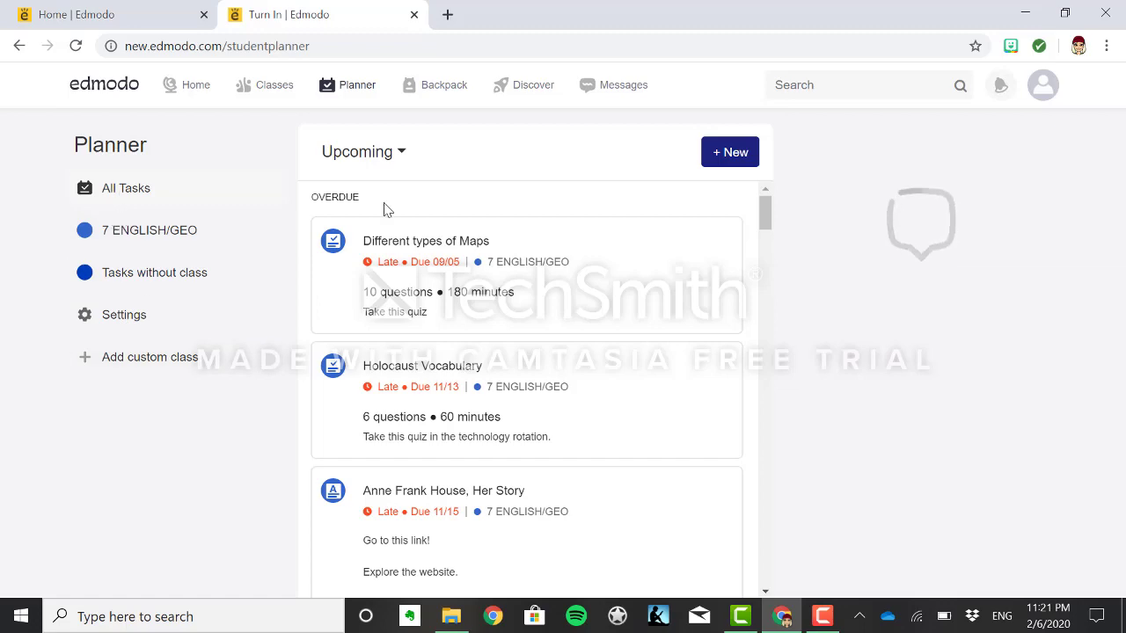
{"action": "scroll", "scroll_direction": "down", "scroll_amount": 3}
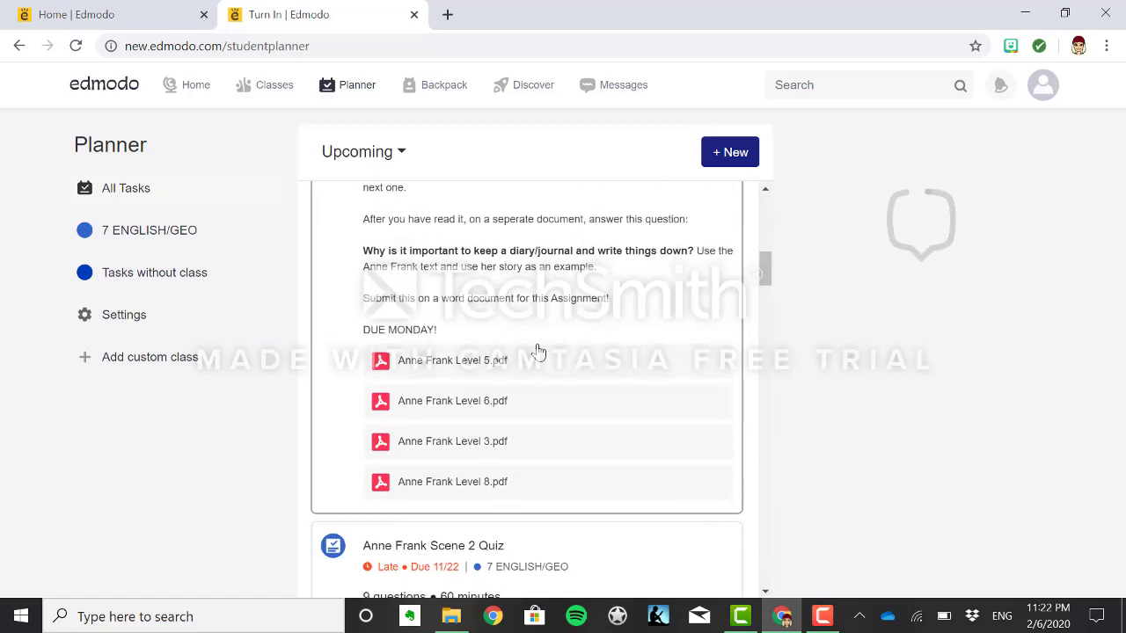
{"action": "scroll", "scroll_direction": "down", "scroll_amount": 3}
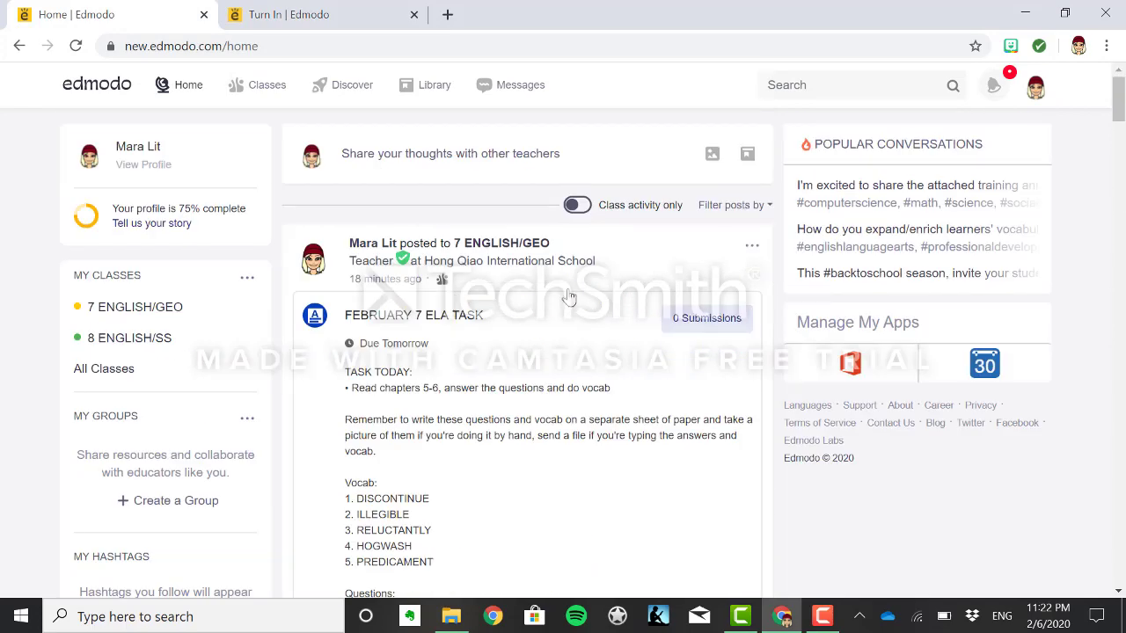
{"action": "mouse_move", "coordinate": [135, 306]}
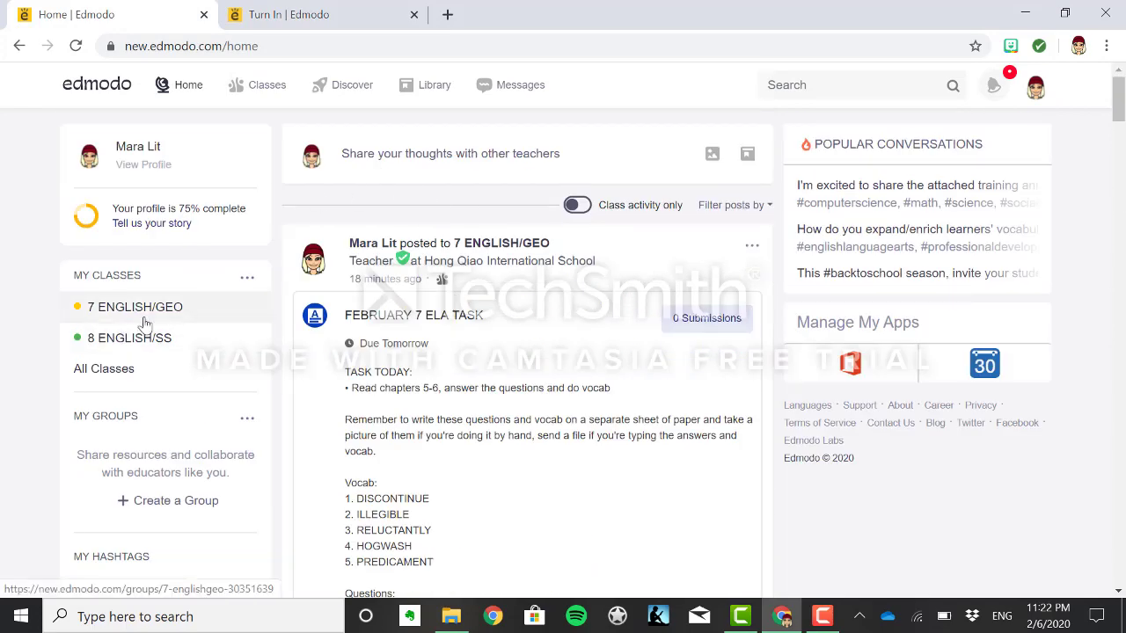
- Open the 7 ENGLISH/GEO class and start a new assignment post with stray text
{"action": "left_click", "coordinate": [134, 306]}
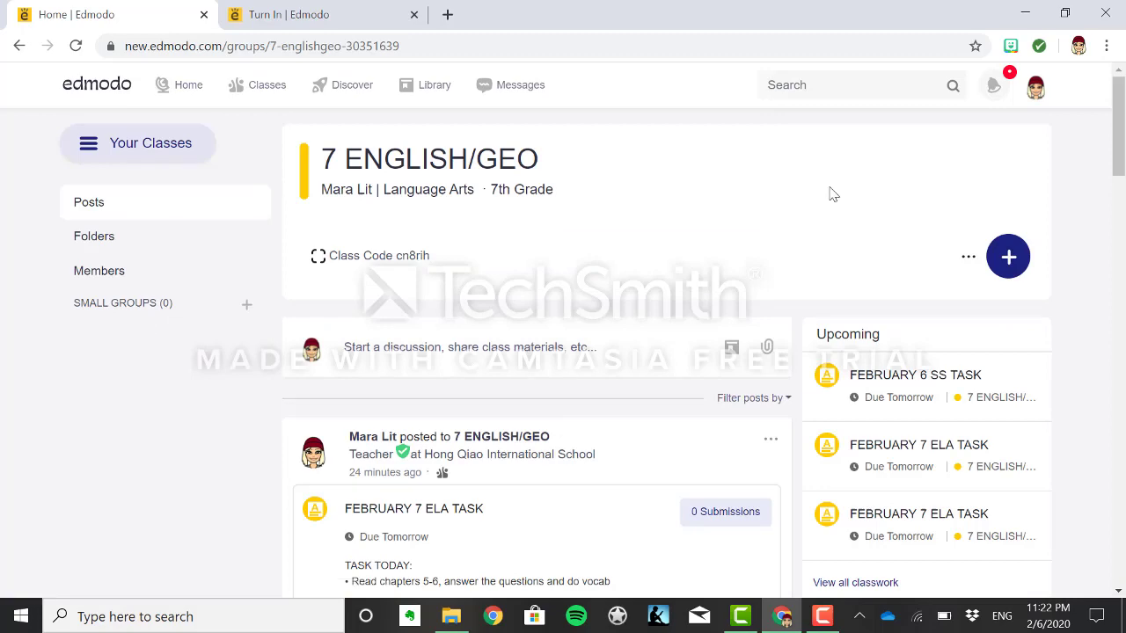
{"action": "left_click", "coordinate": [1008, 256]}
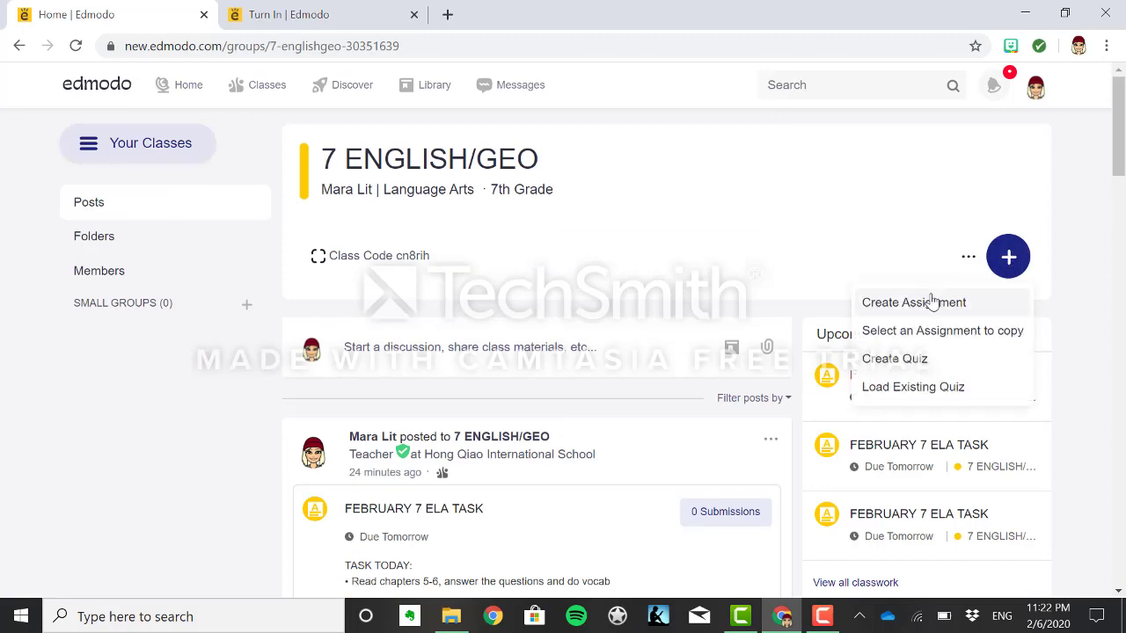
{"action": "left_click", "coordinate": [470, 346]}
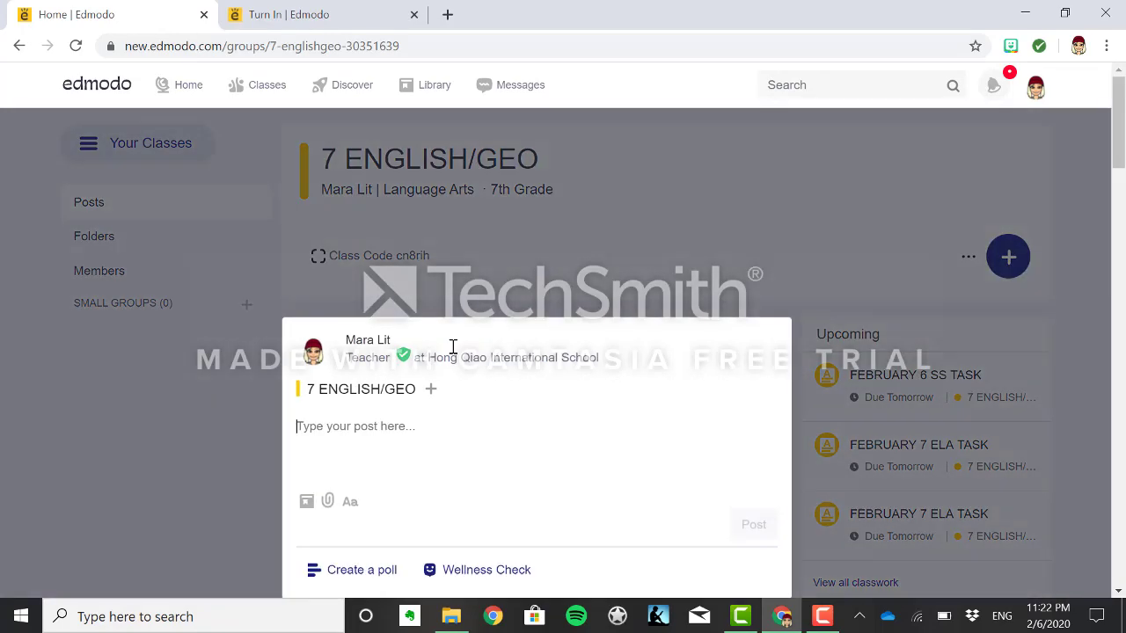
{"action": "type", "text": "bg:dB"}
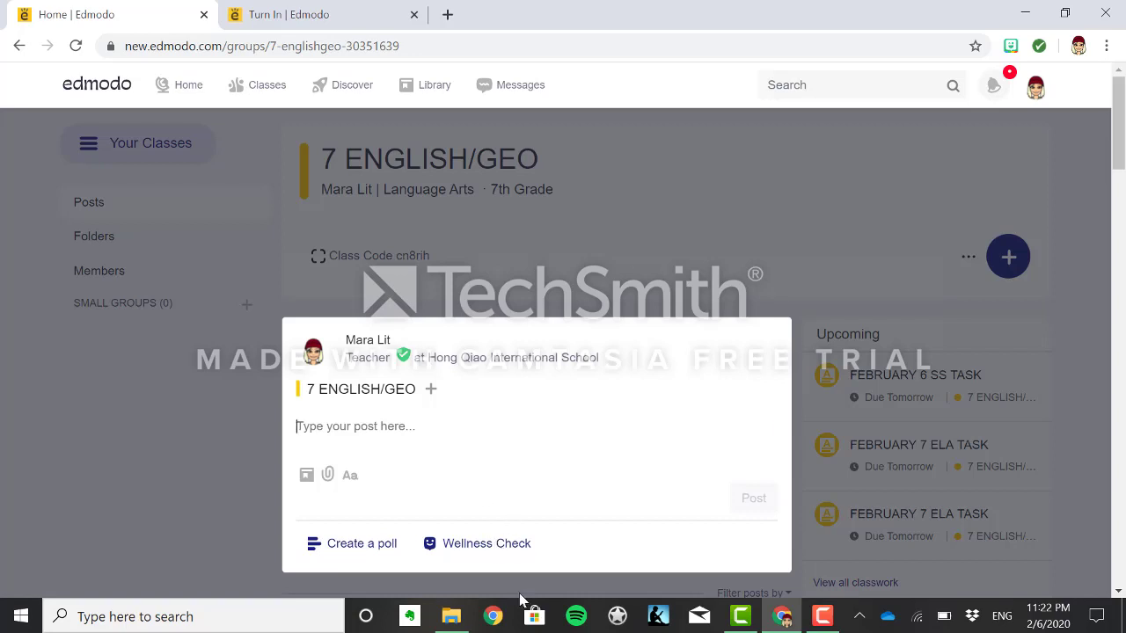
{"action": "mouse_move", "coordinate": [497, 455]}
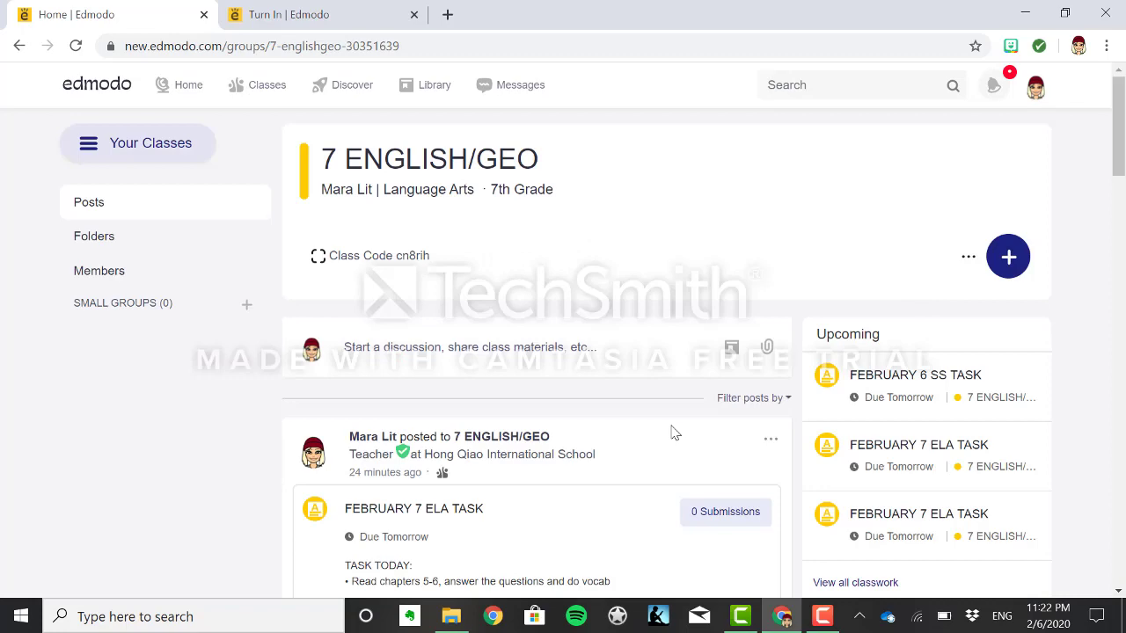
- Scroll the student home feed to the submitted February 7 ELA task post
{"action": "scroll", "scroll_direction": "down", "scroll_amount": 3}
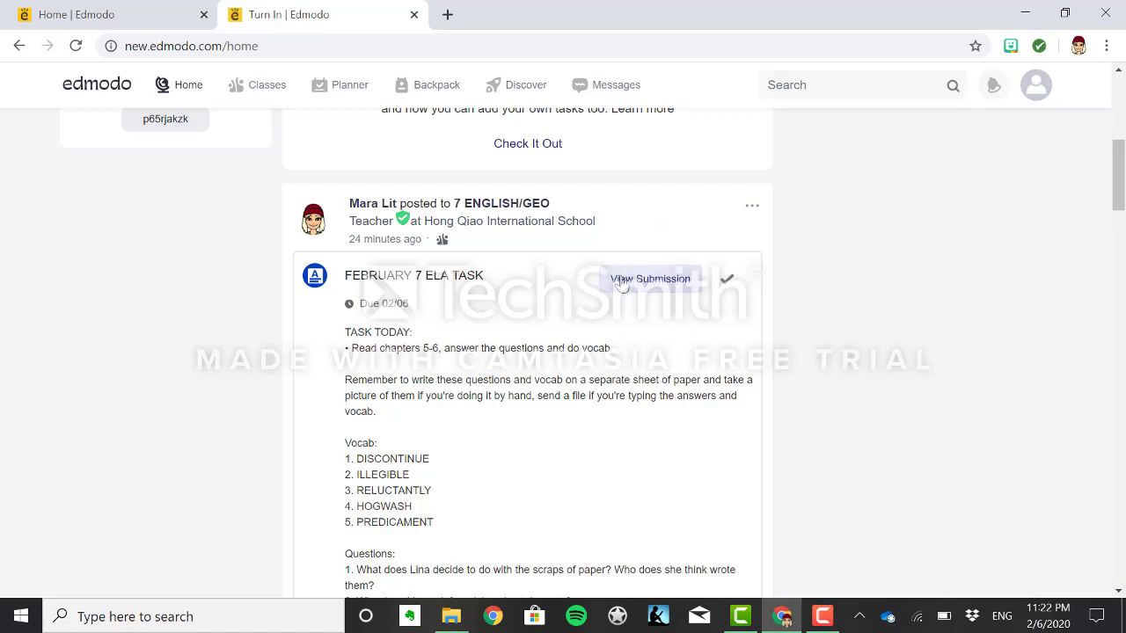
{"action": "mouse_move", "coordinate": [636, 389]}
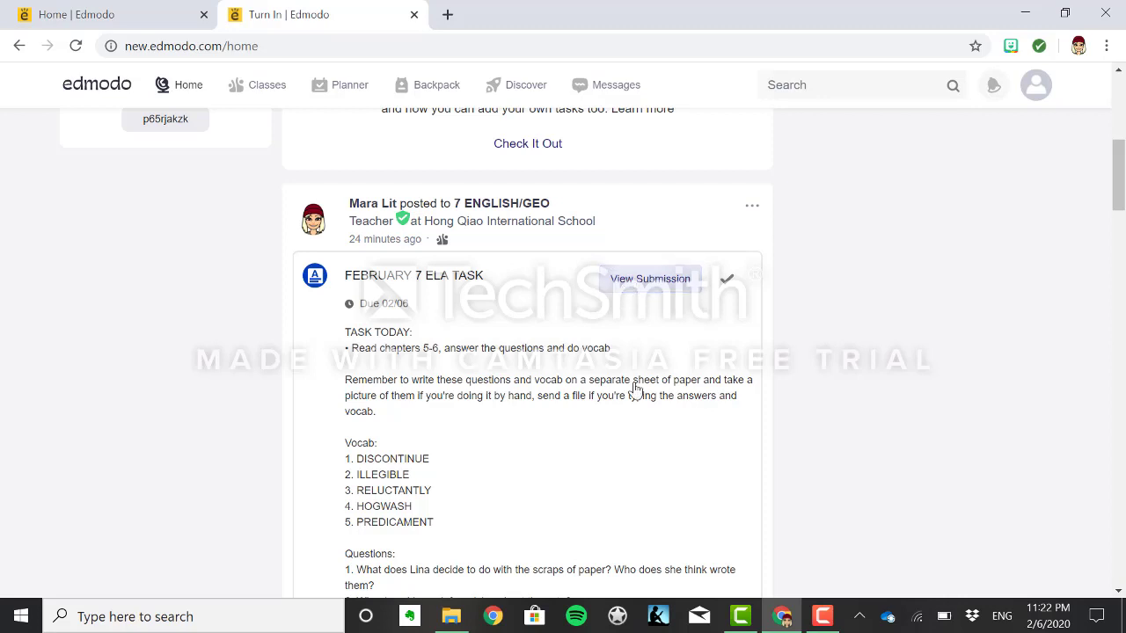
{"action": "scroll", "scroll_direction": "down", "scroll_amount": 3}
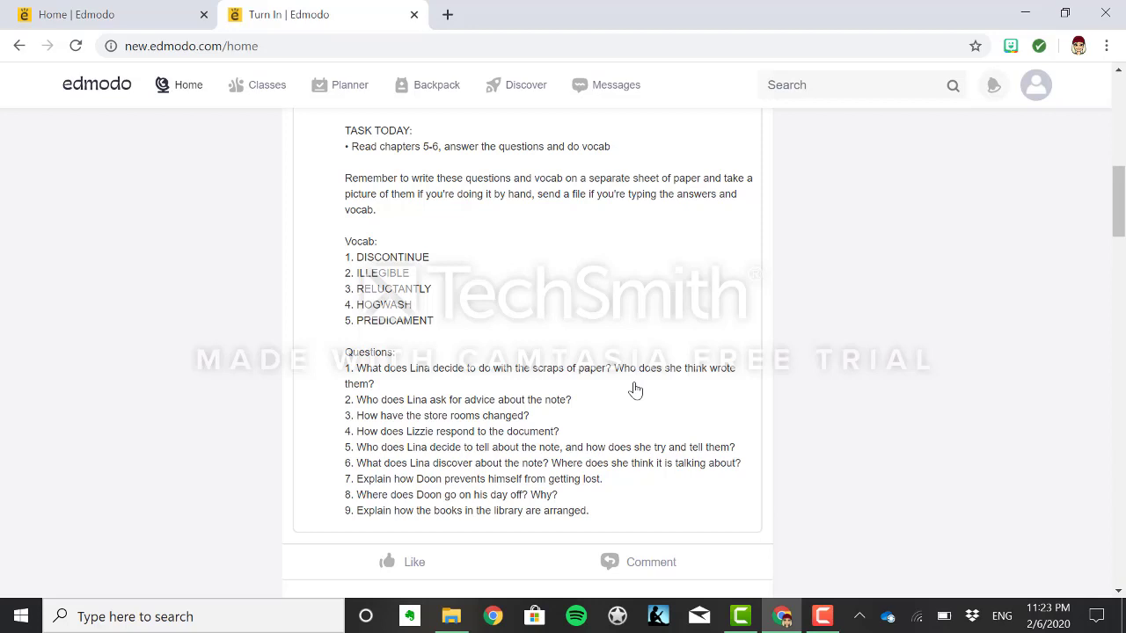
{"action": "mouse_move", "coordinate": [604, 150]}
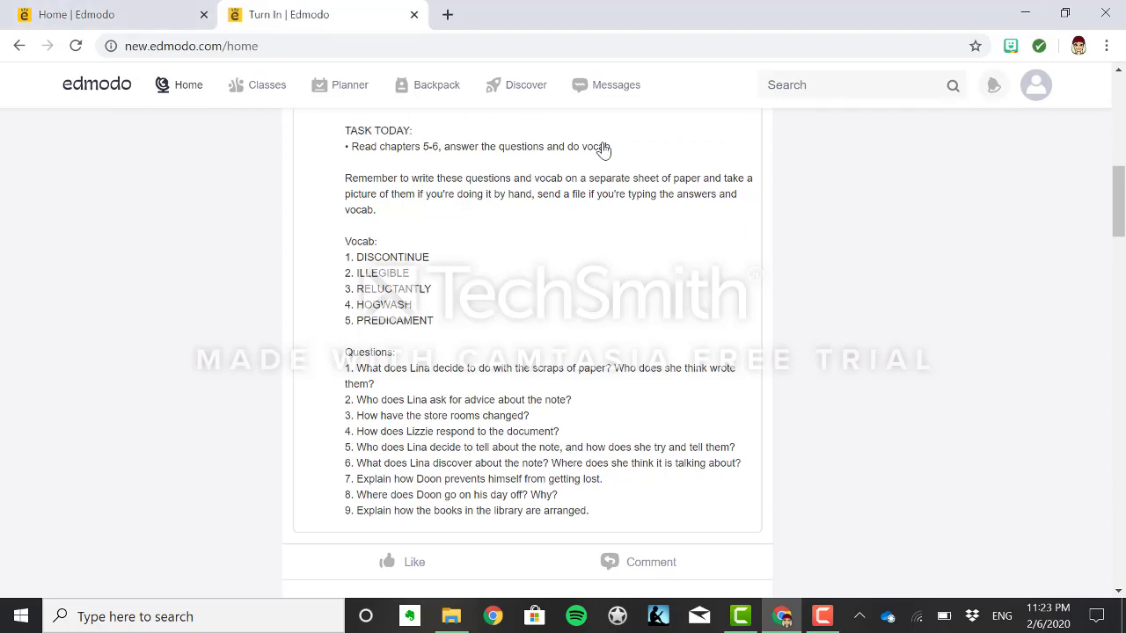
{"action": "mouse_move", "coordinate": [740, 480]}
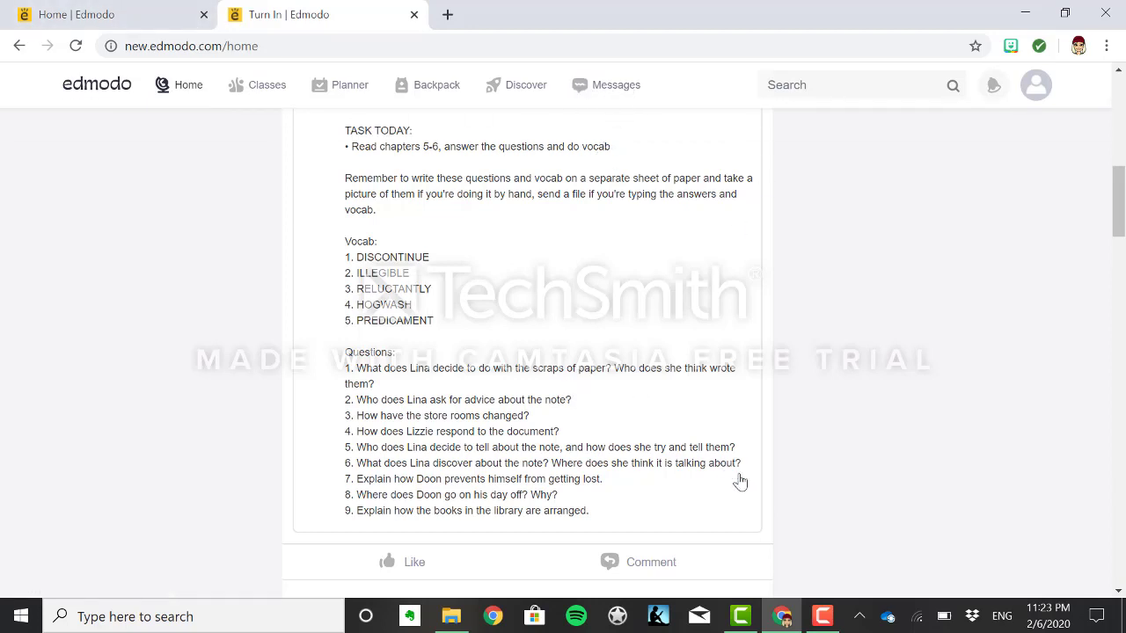